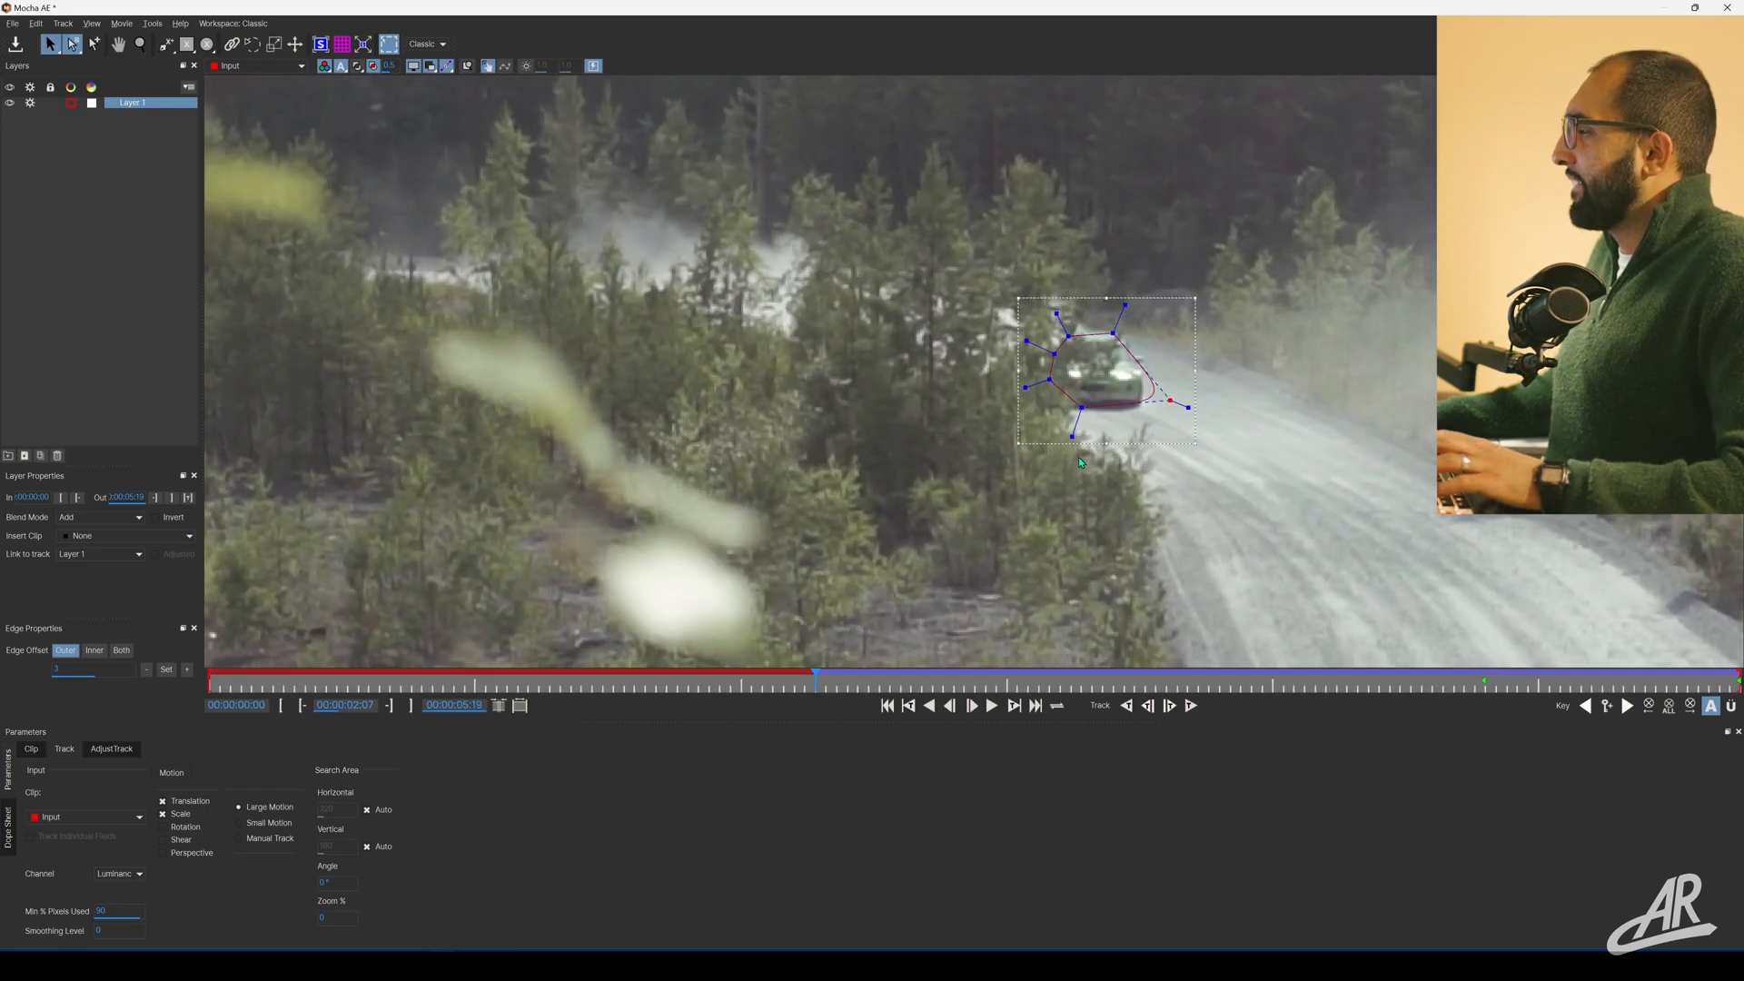
Track the car's X-spline backward a frame, then forward frame-by-frame and continuously.
click(1148, 706)
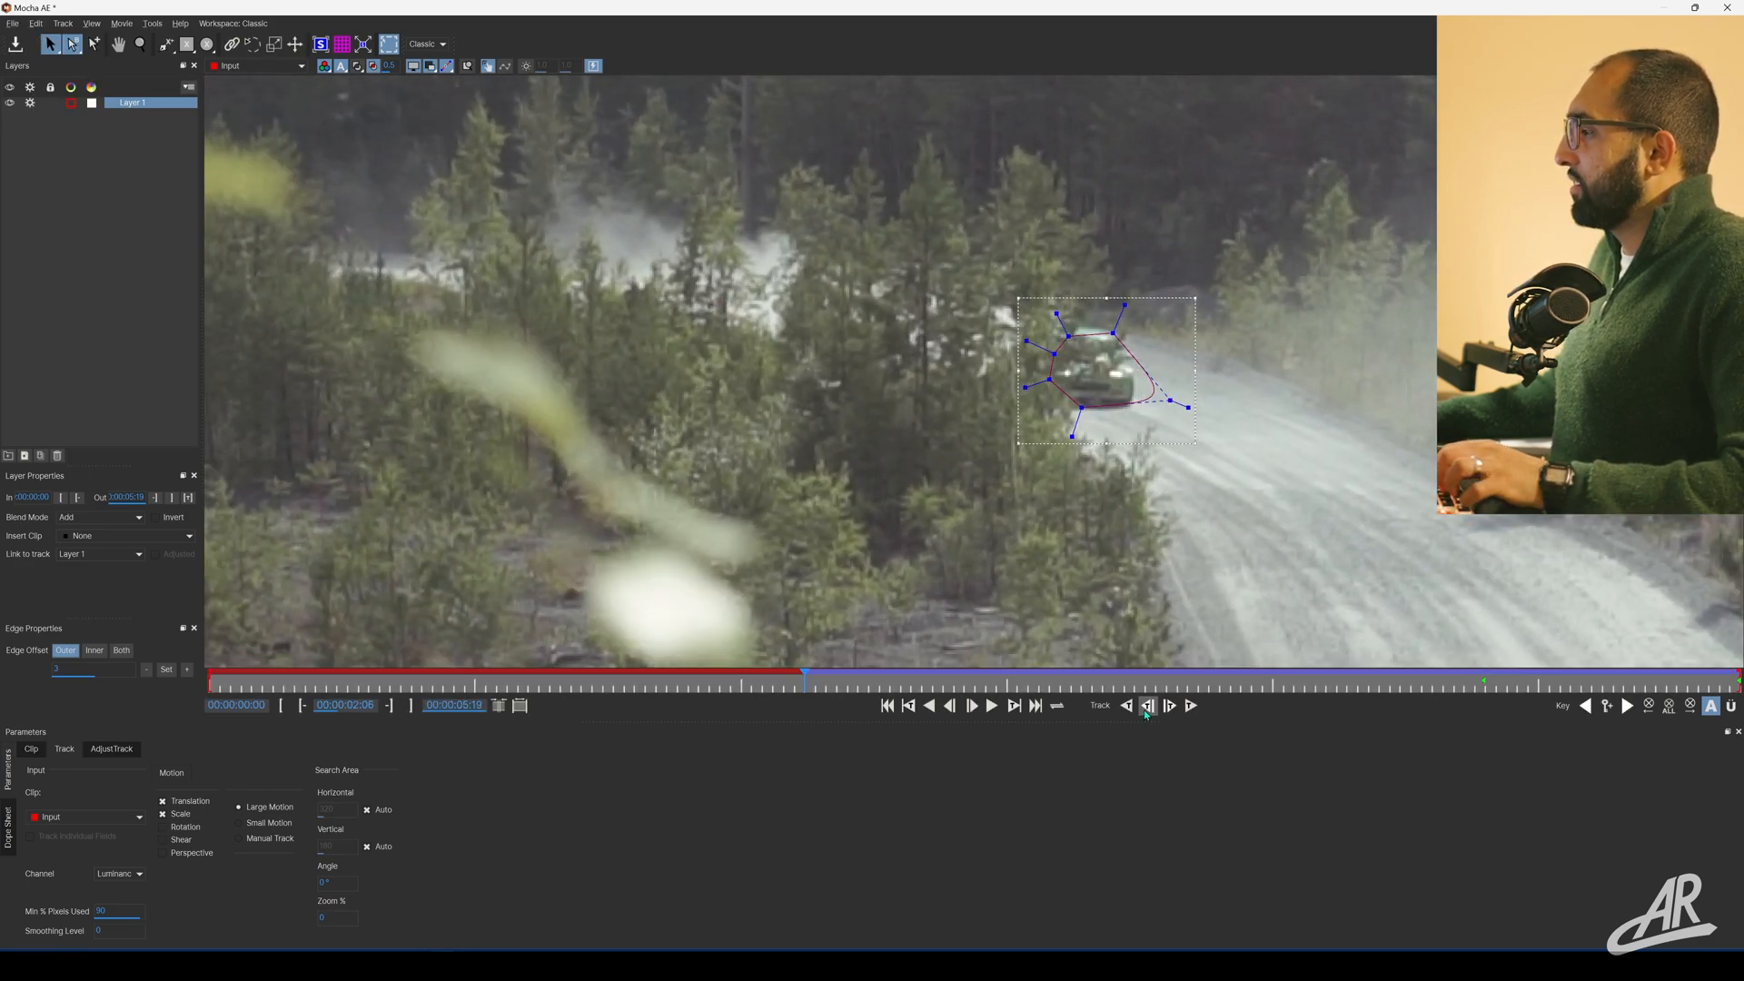
click(1148, 706)
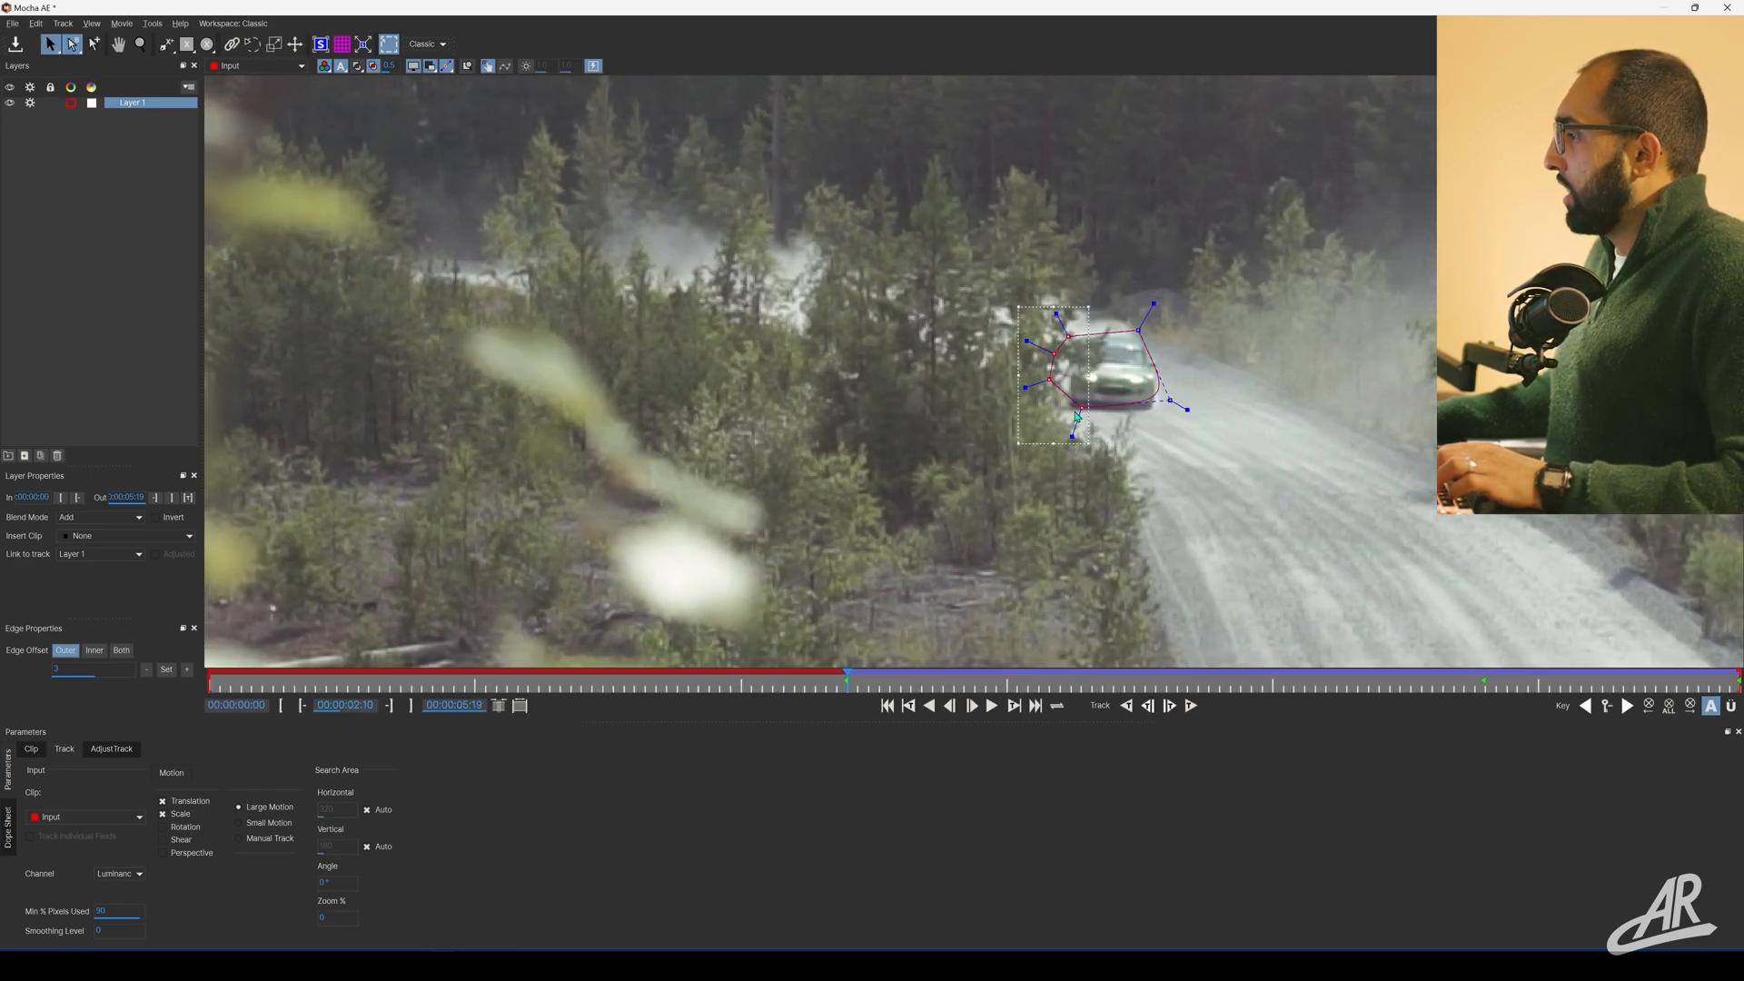
click(1147, 706)
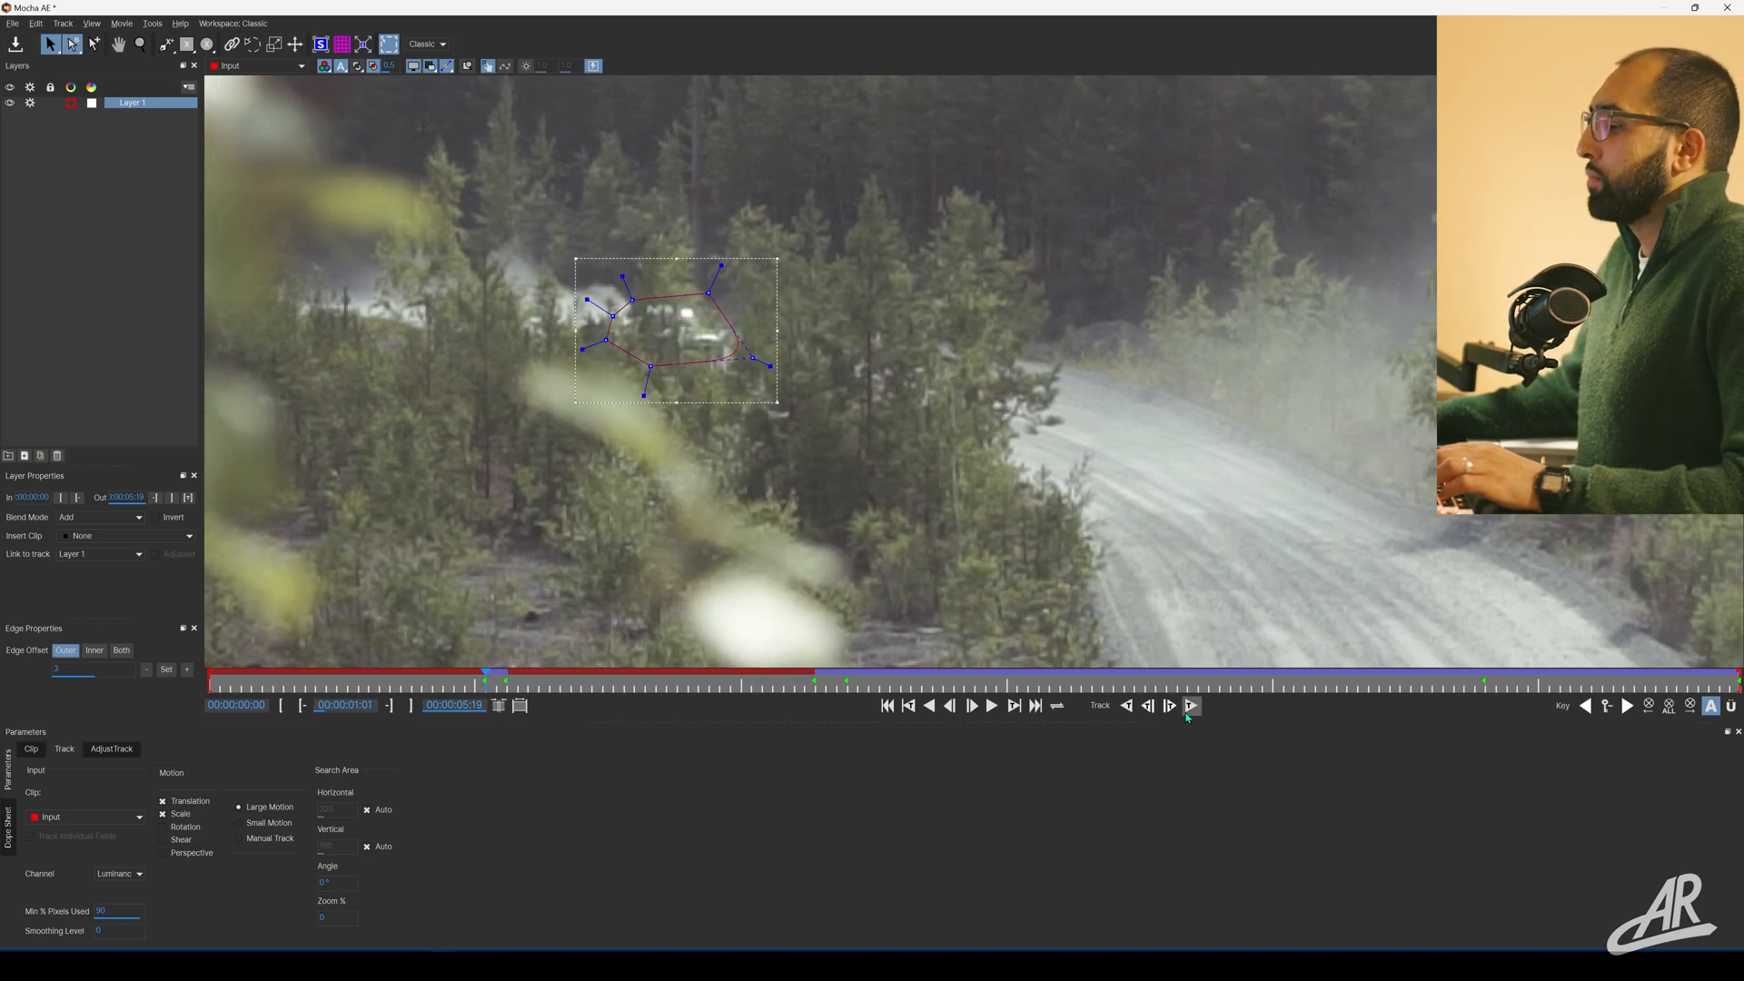
click(1191, 706)
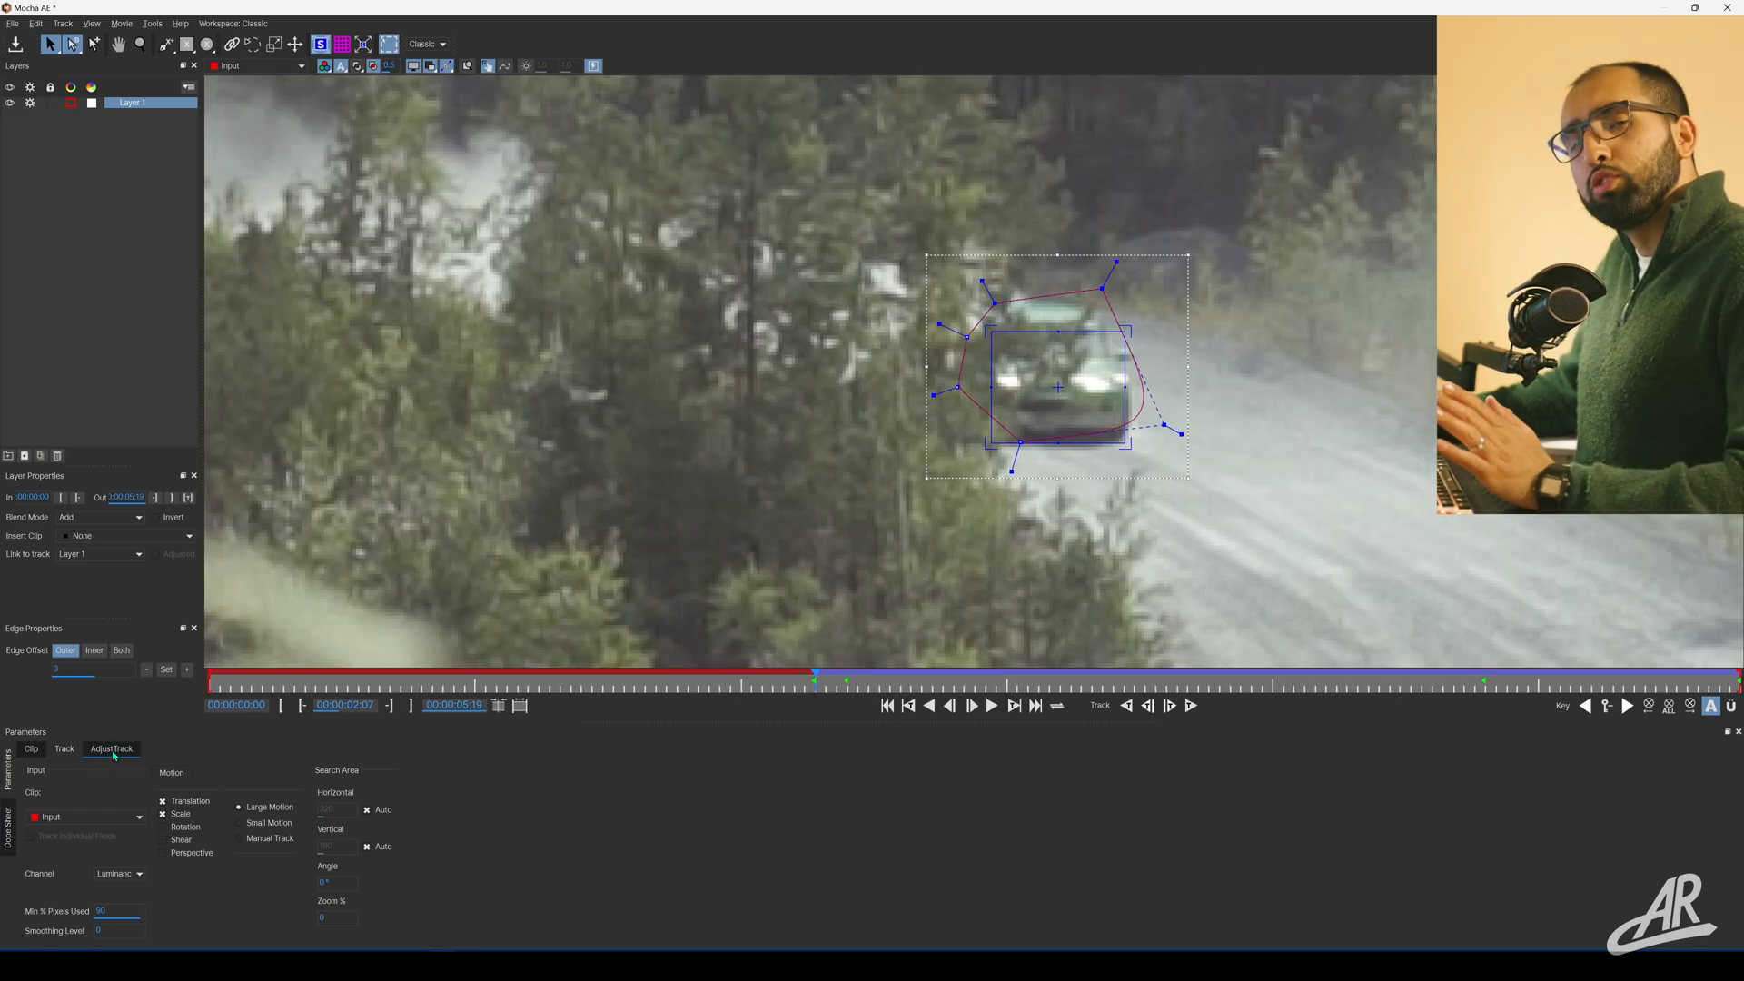
Open the AdjustTrack settings for the car track.
click(50, 772)
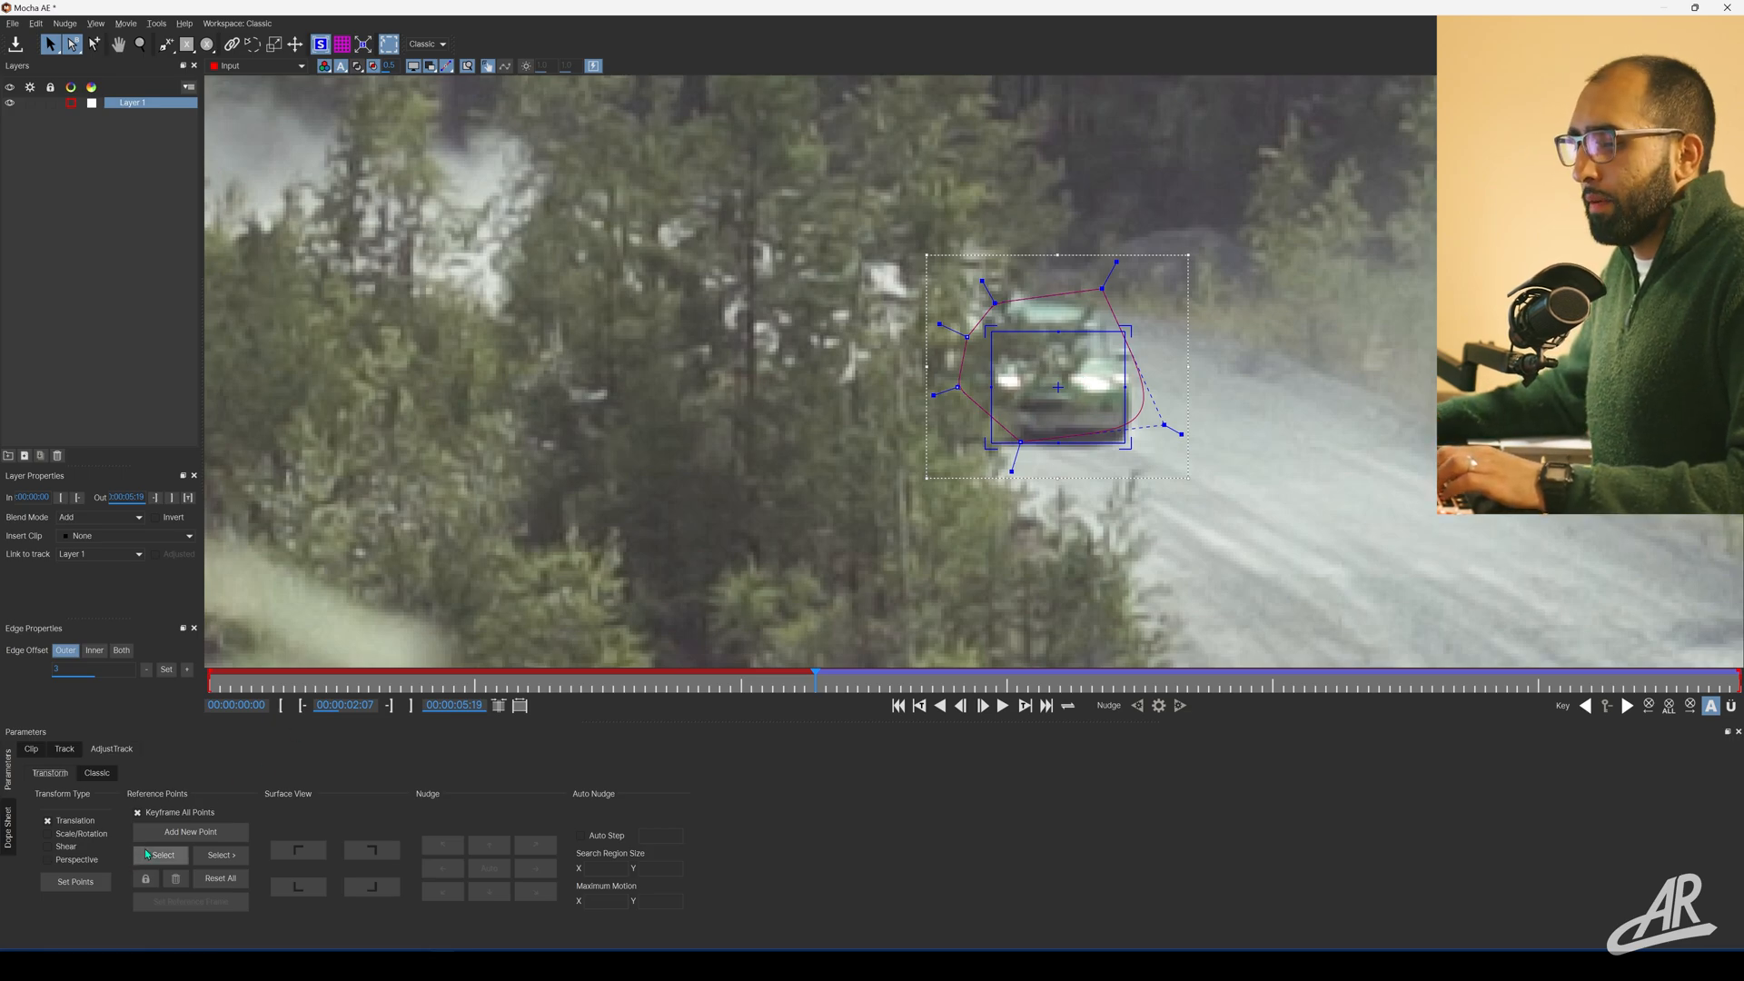
mouse_move(137, 812)
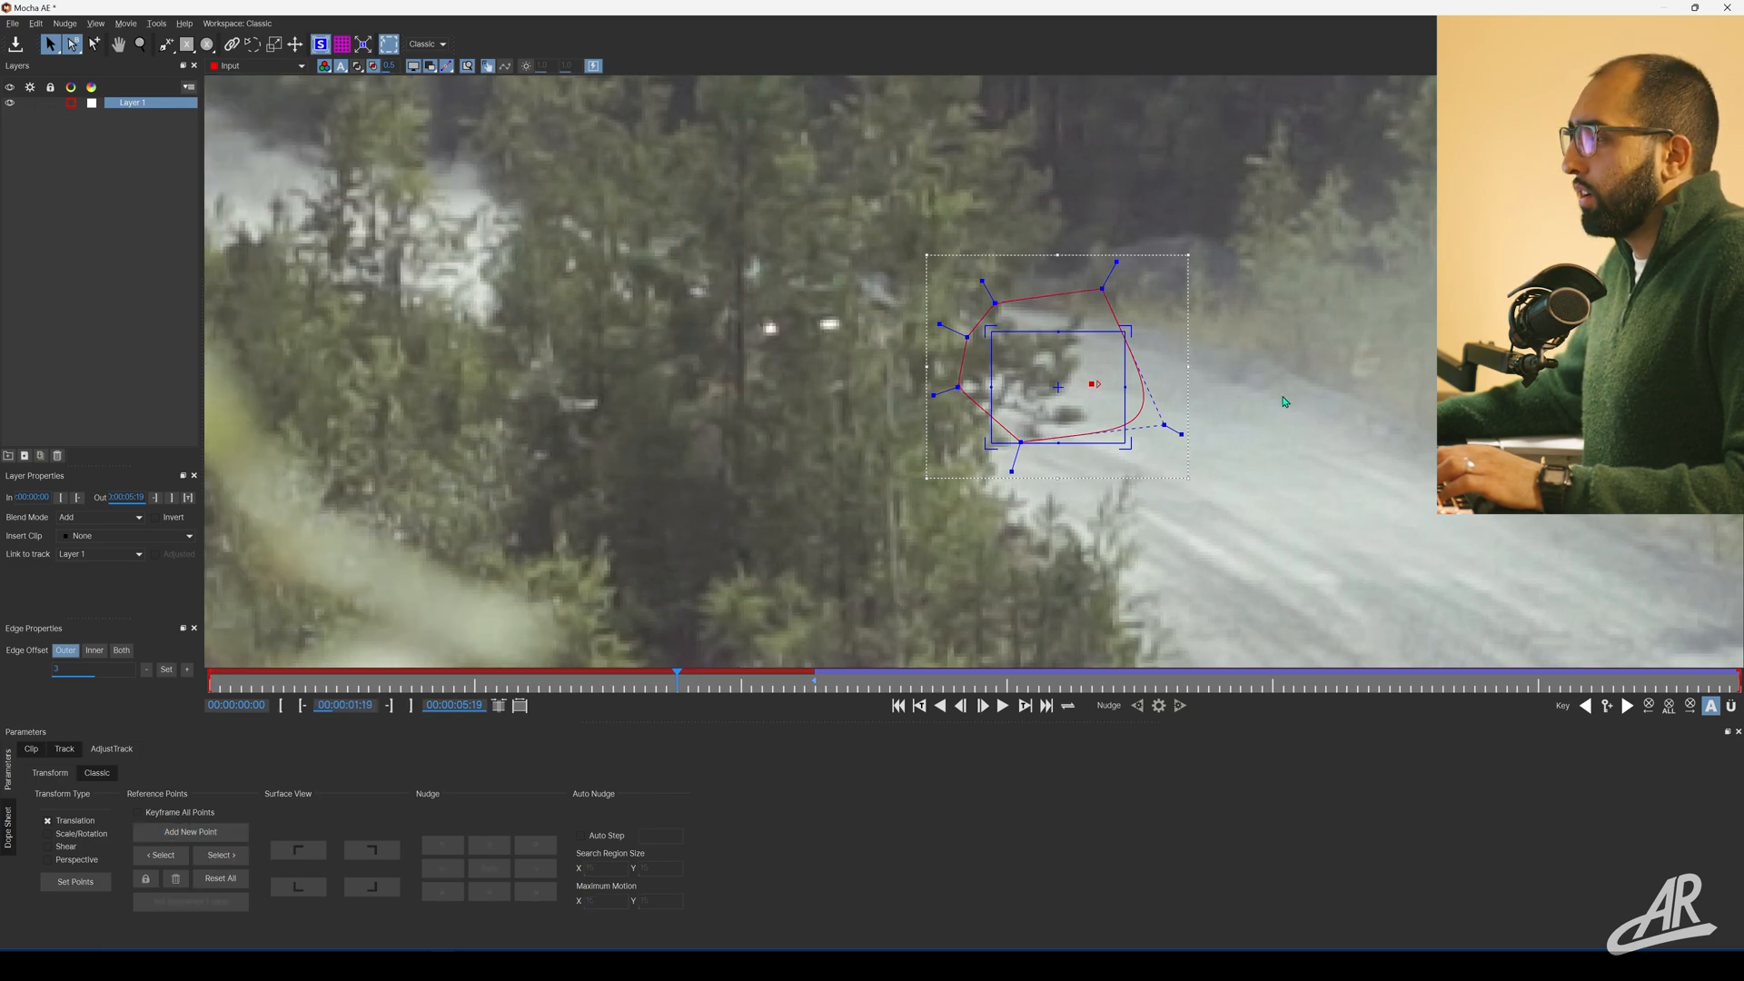
mouse_move(1080, 477)
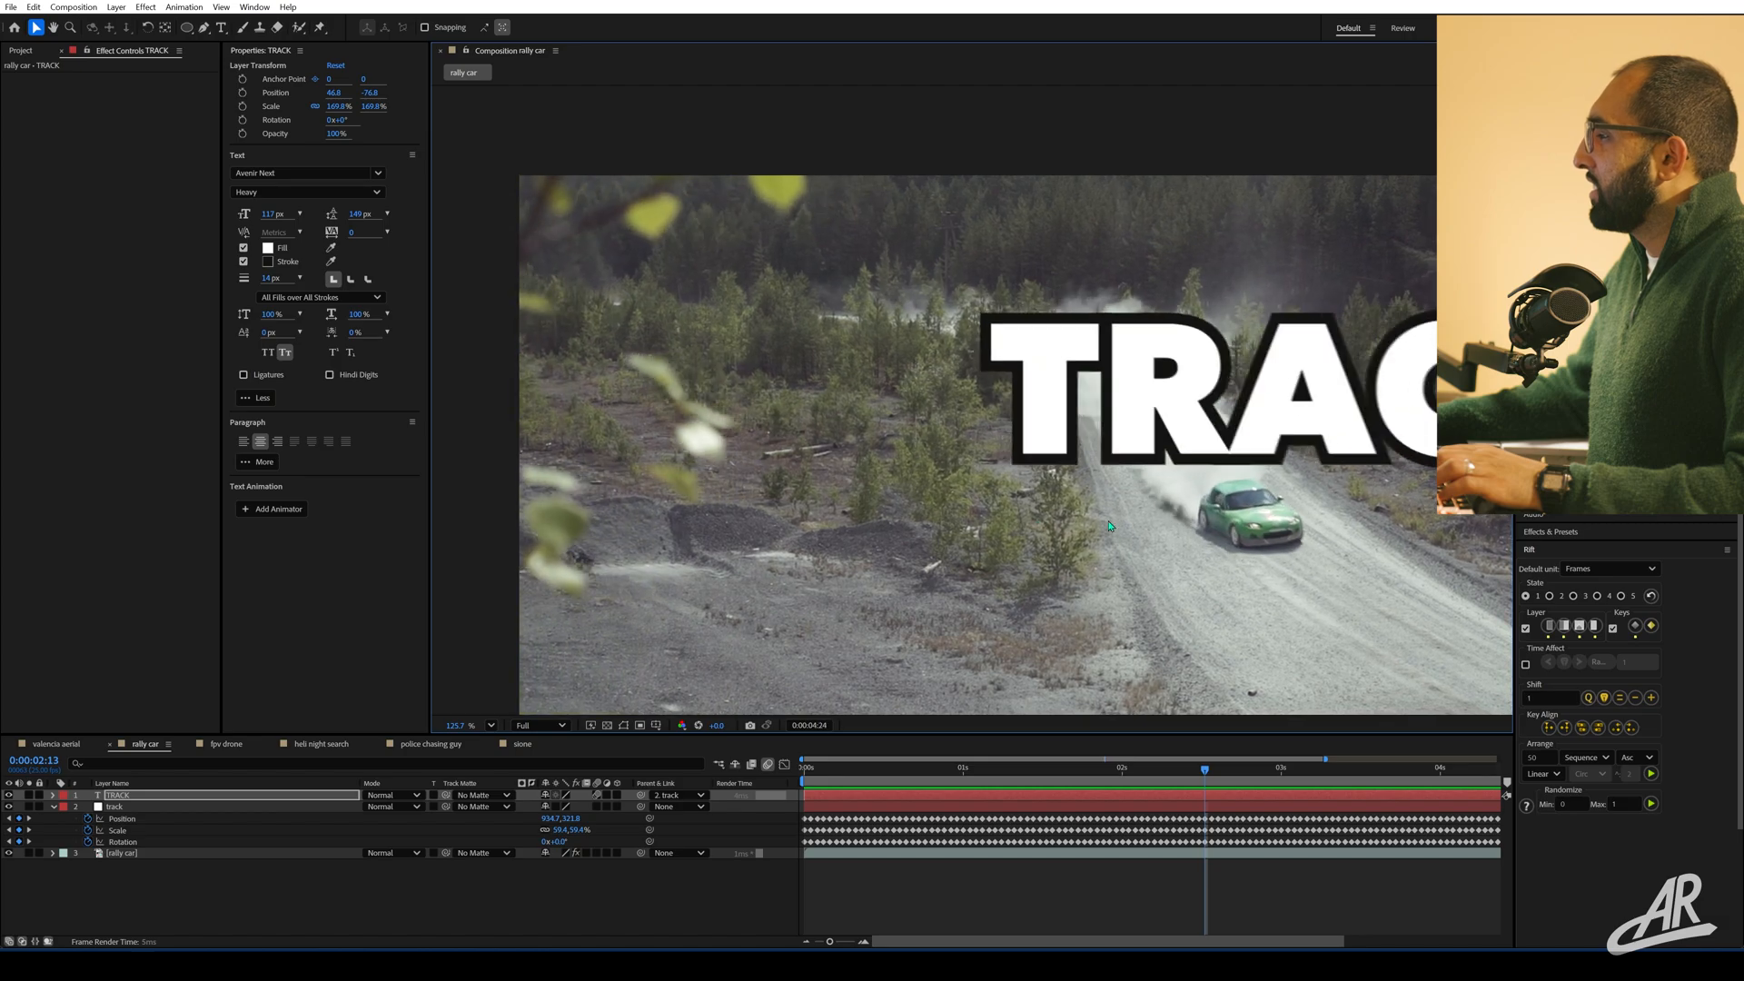
Scale the TRACK title to about 42%, check later frames, and drag it above the car.
click(943, 771)
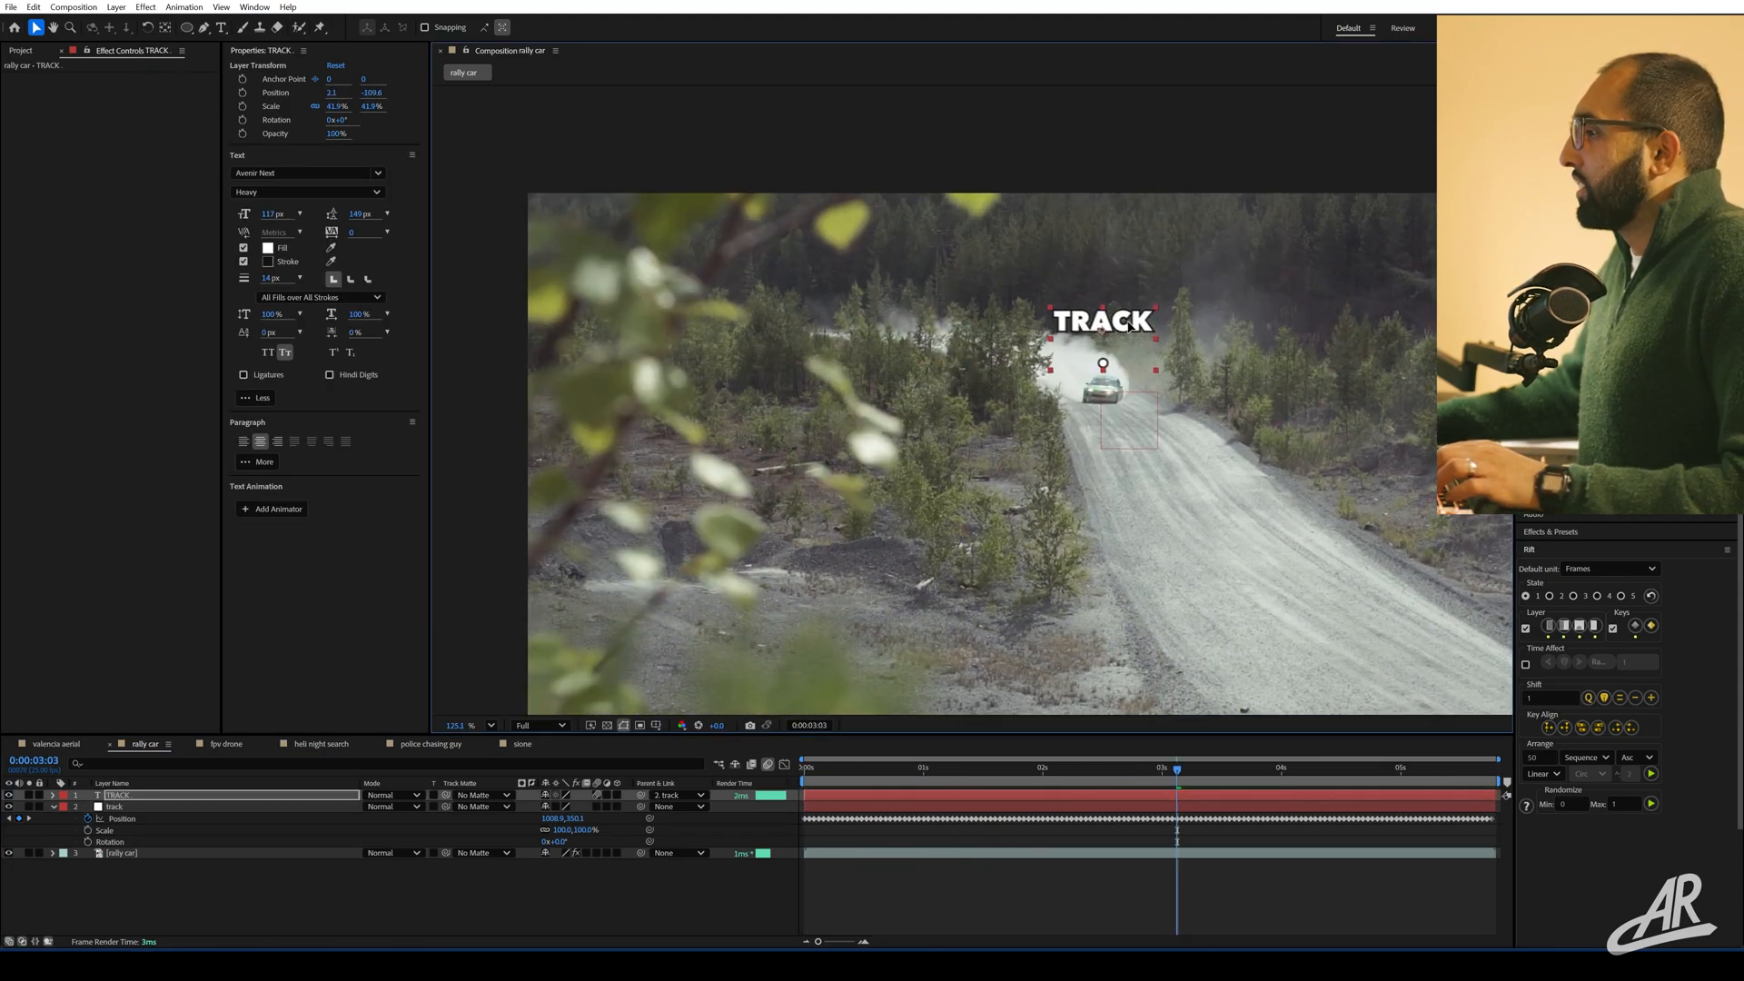
click(975, 773)
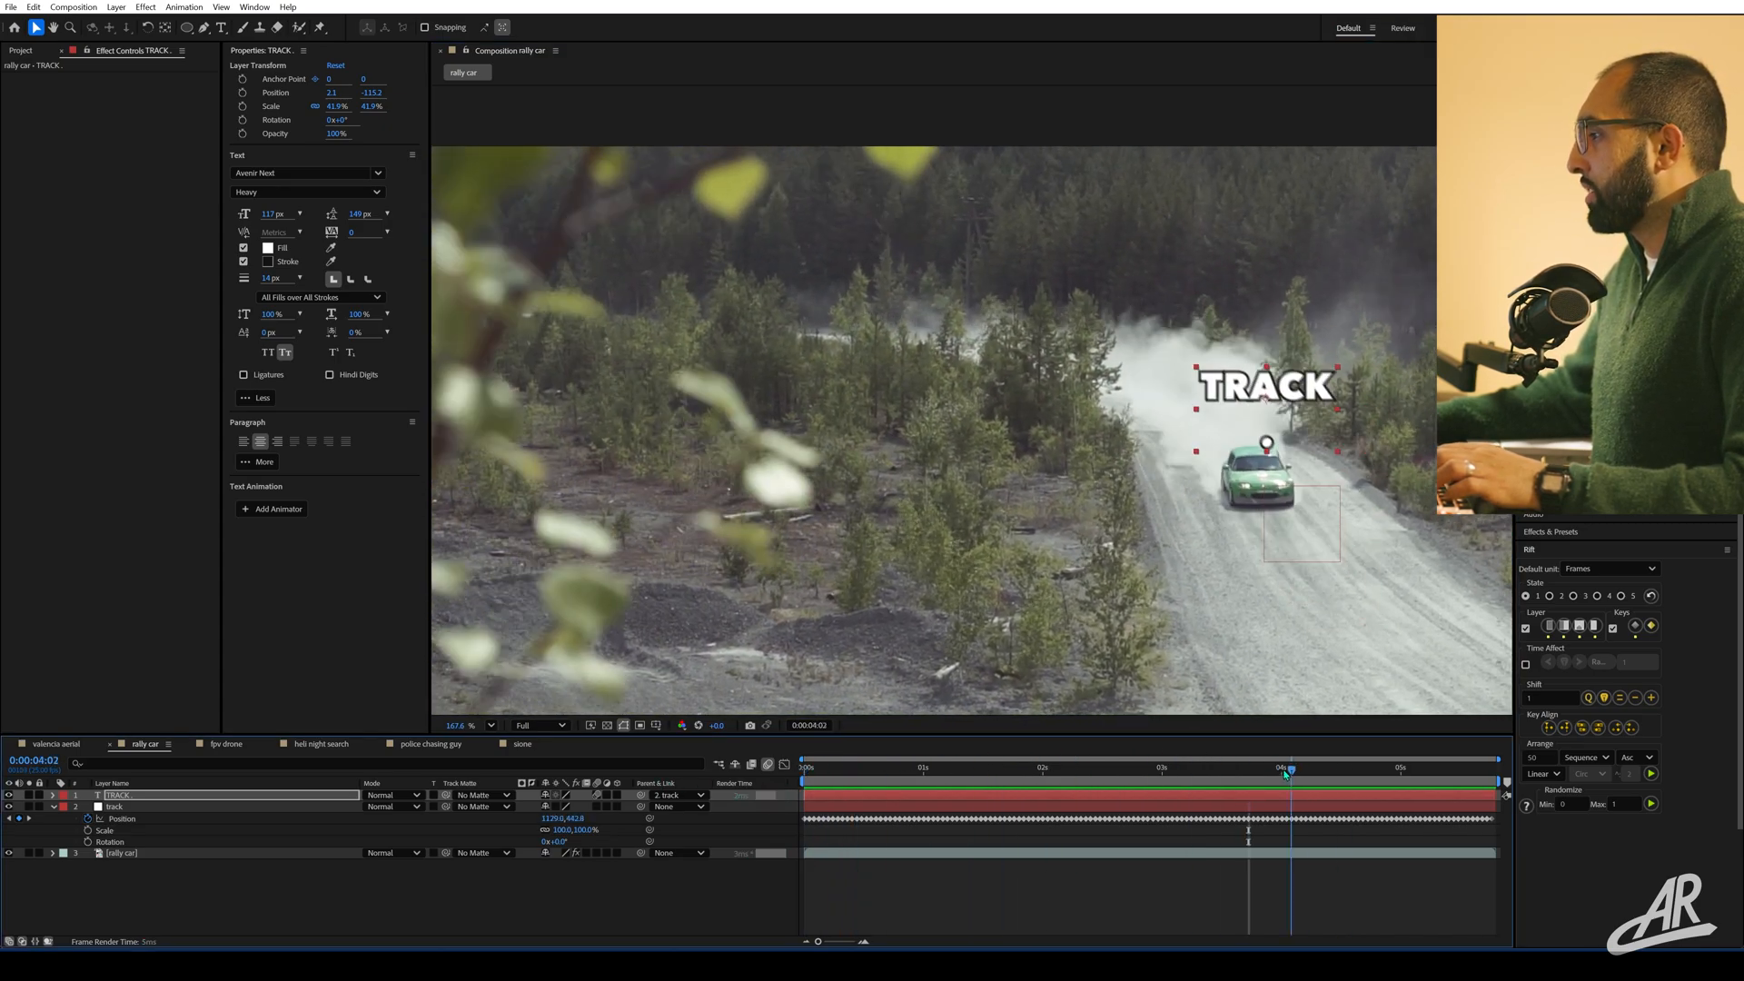
click(803, 770)
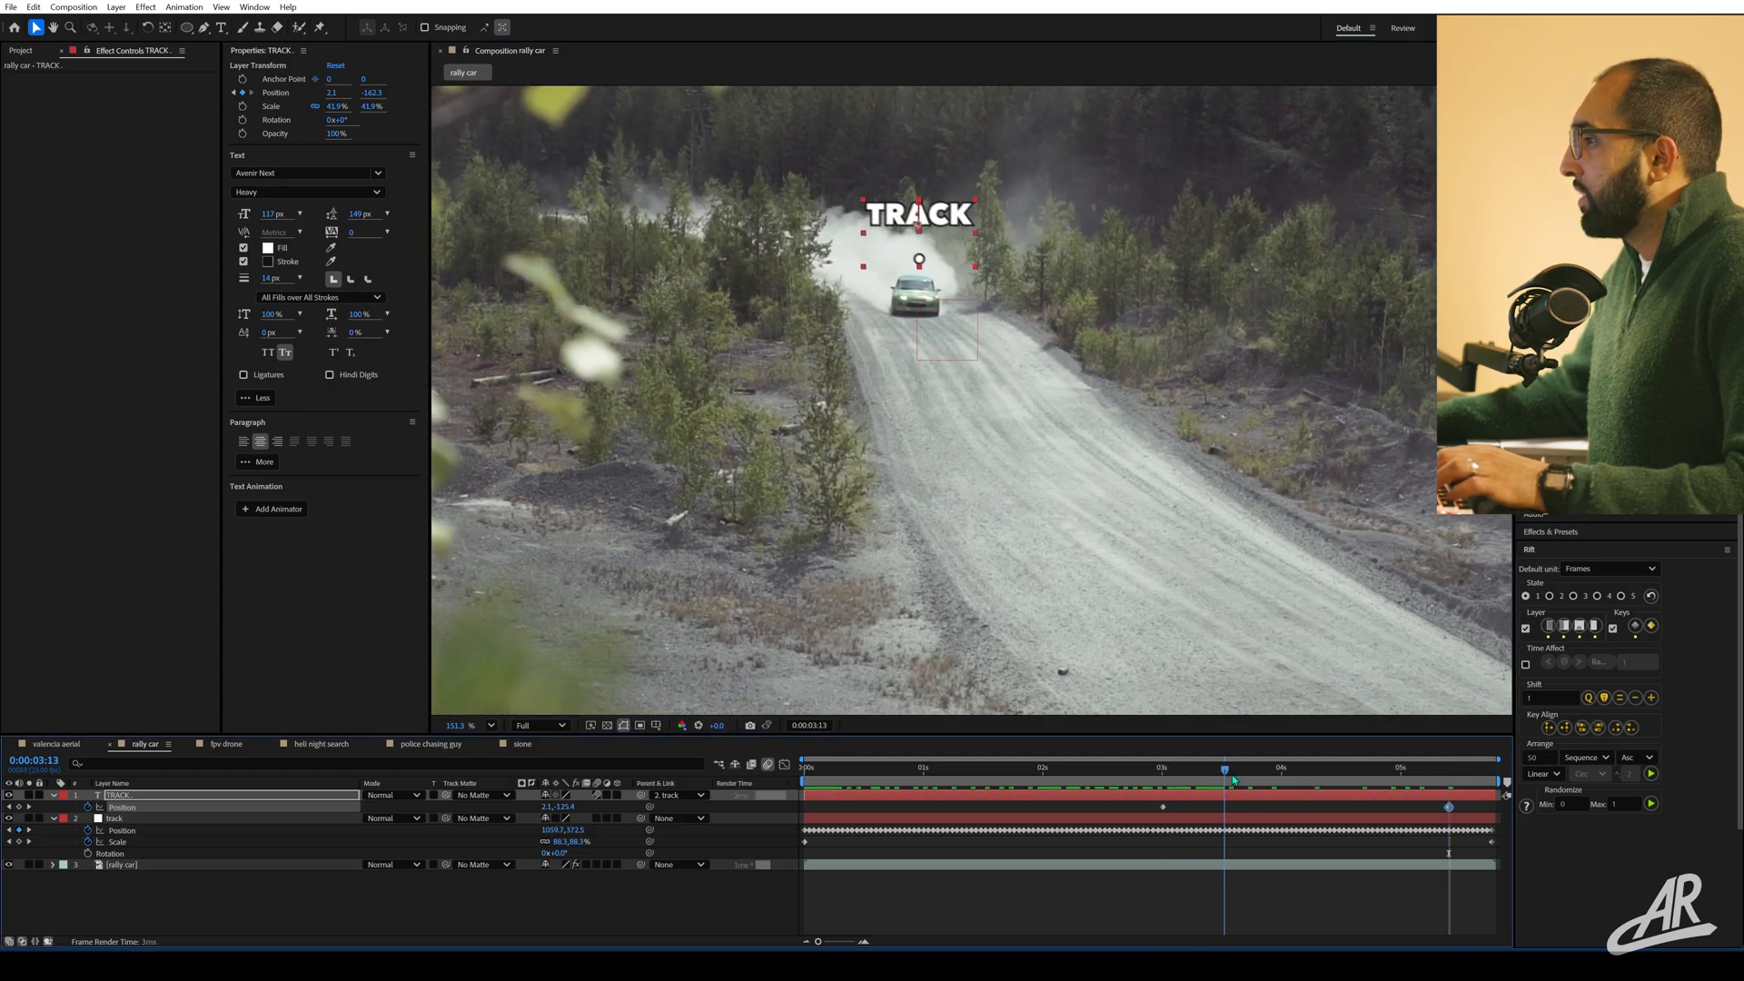
drag(1224, 767, 1185, 767)
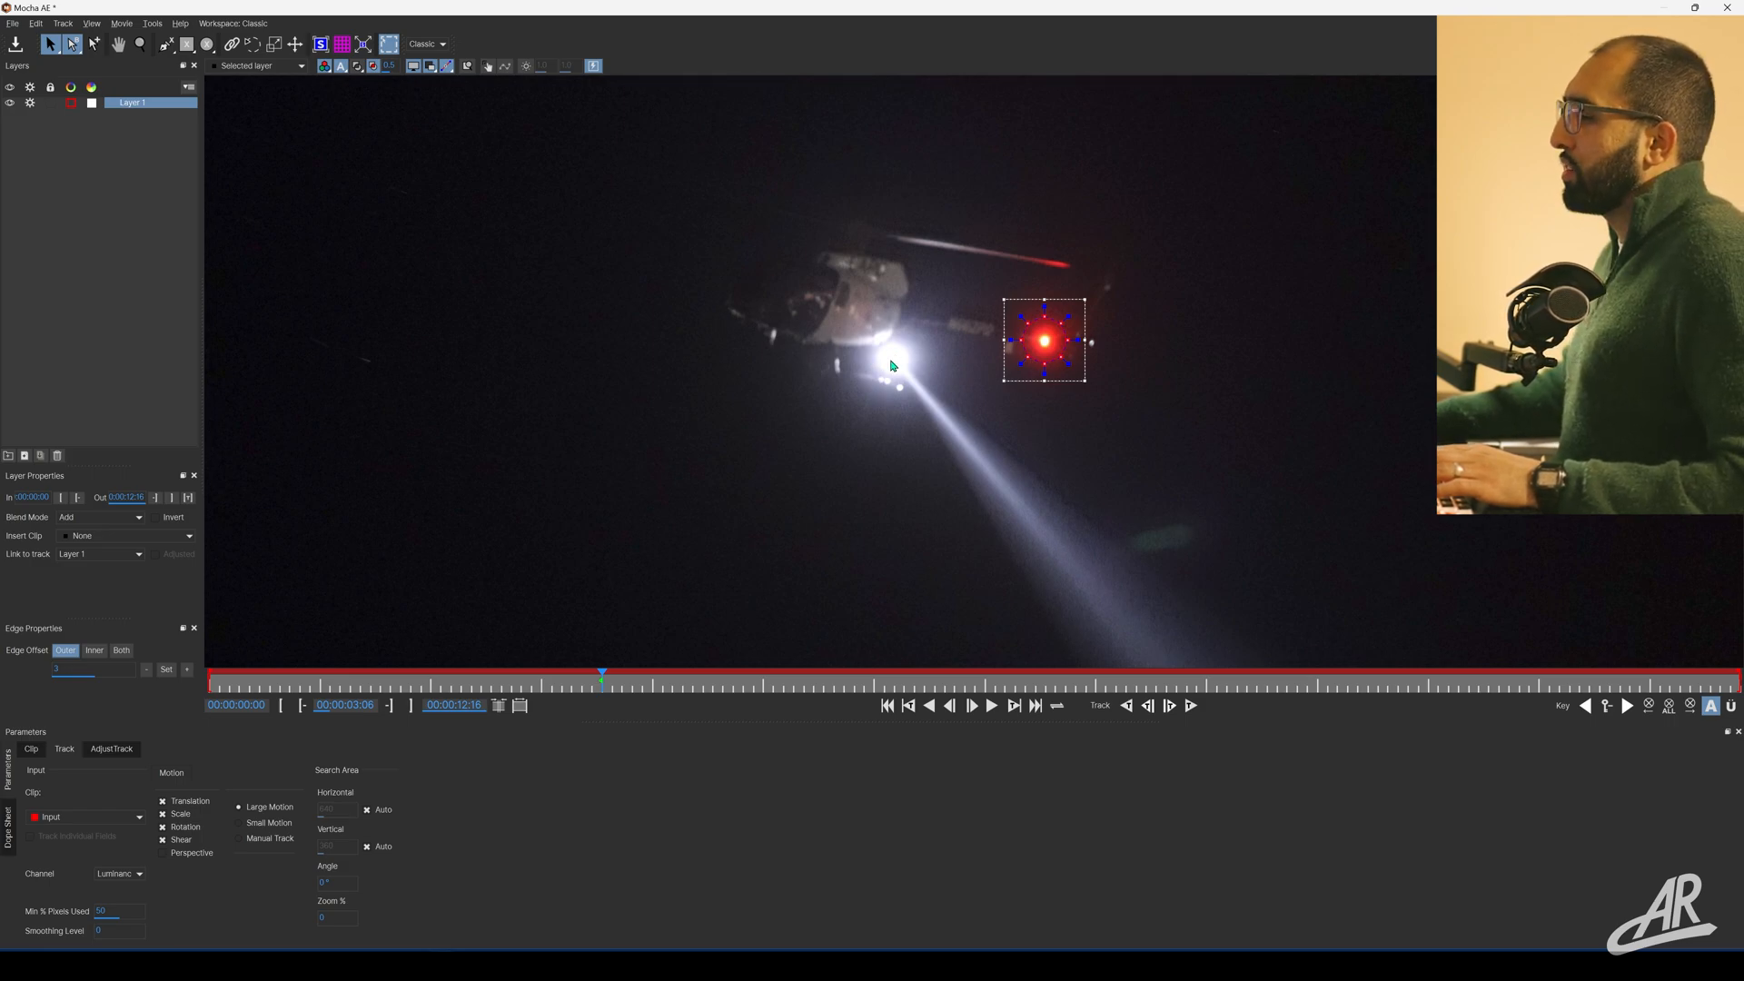
mouse_move(864, 419)
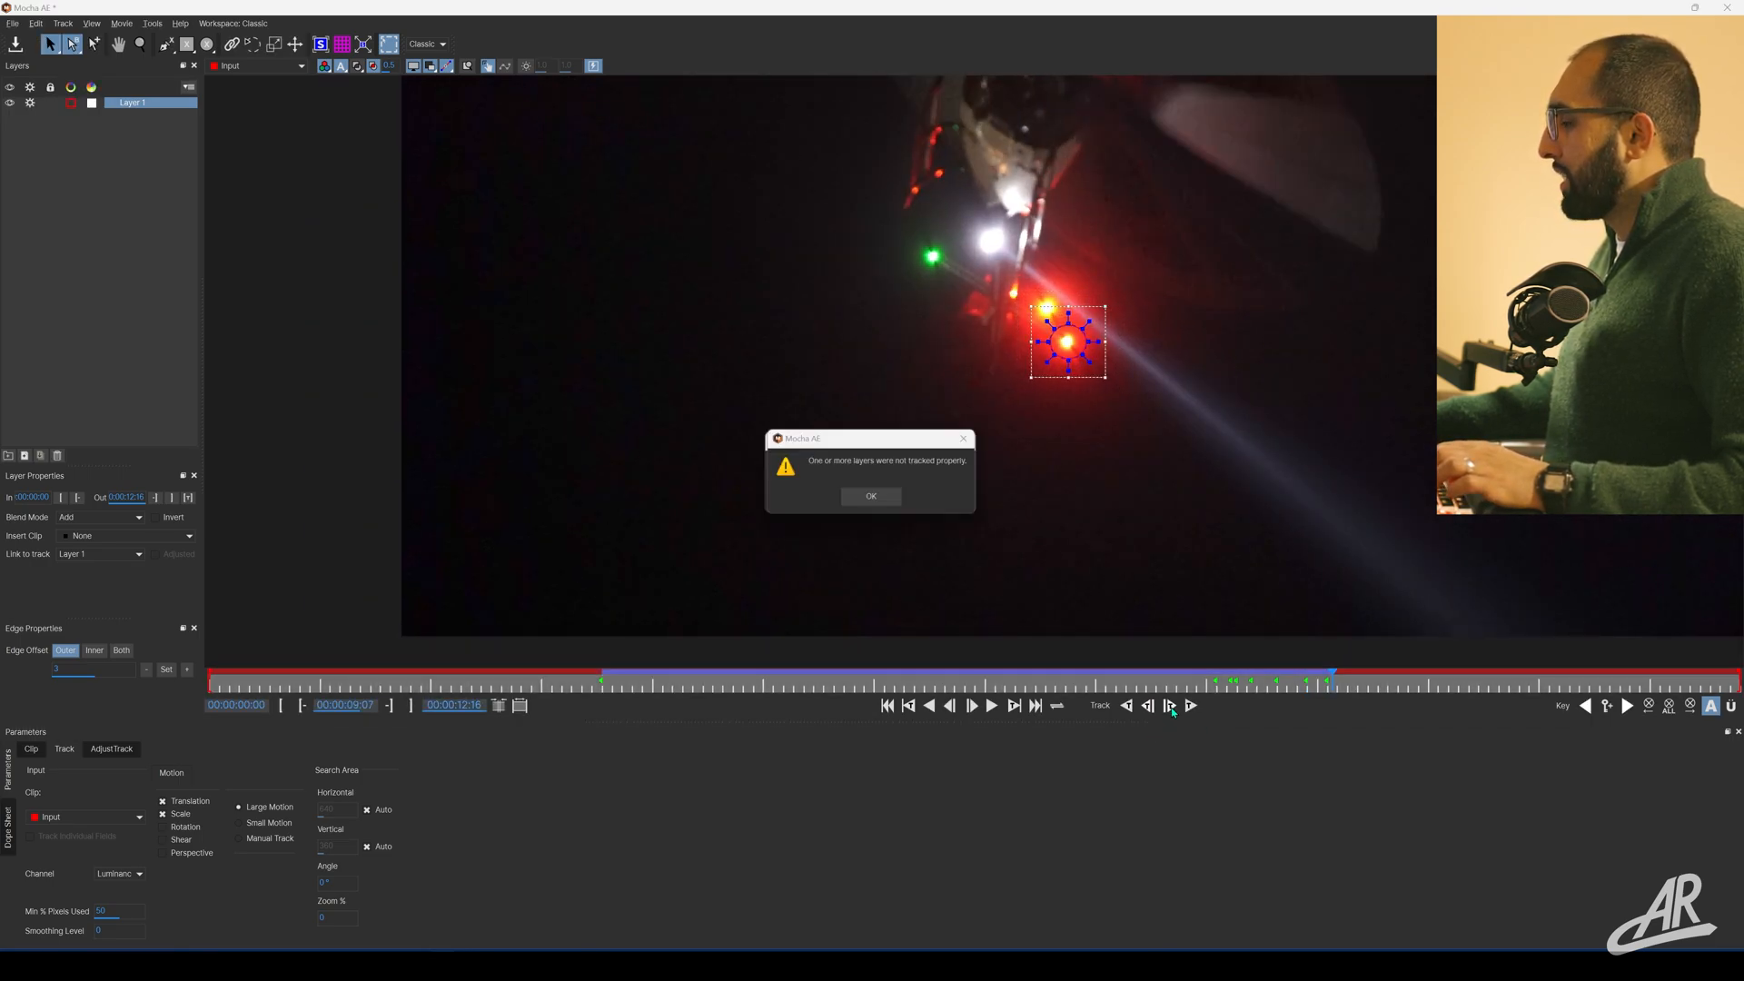
Dismiss the tracking warning and enlarge the spline around the red light.
click(870, 496)
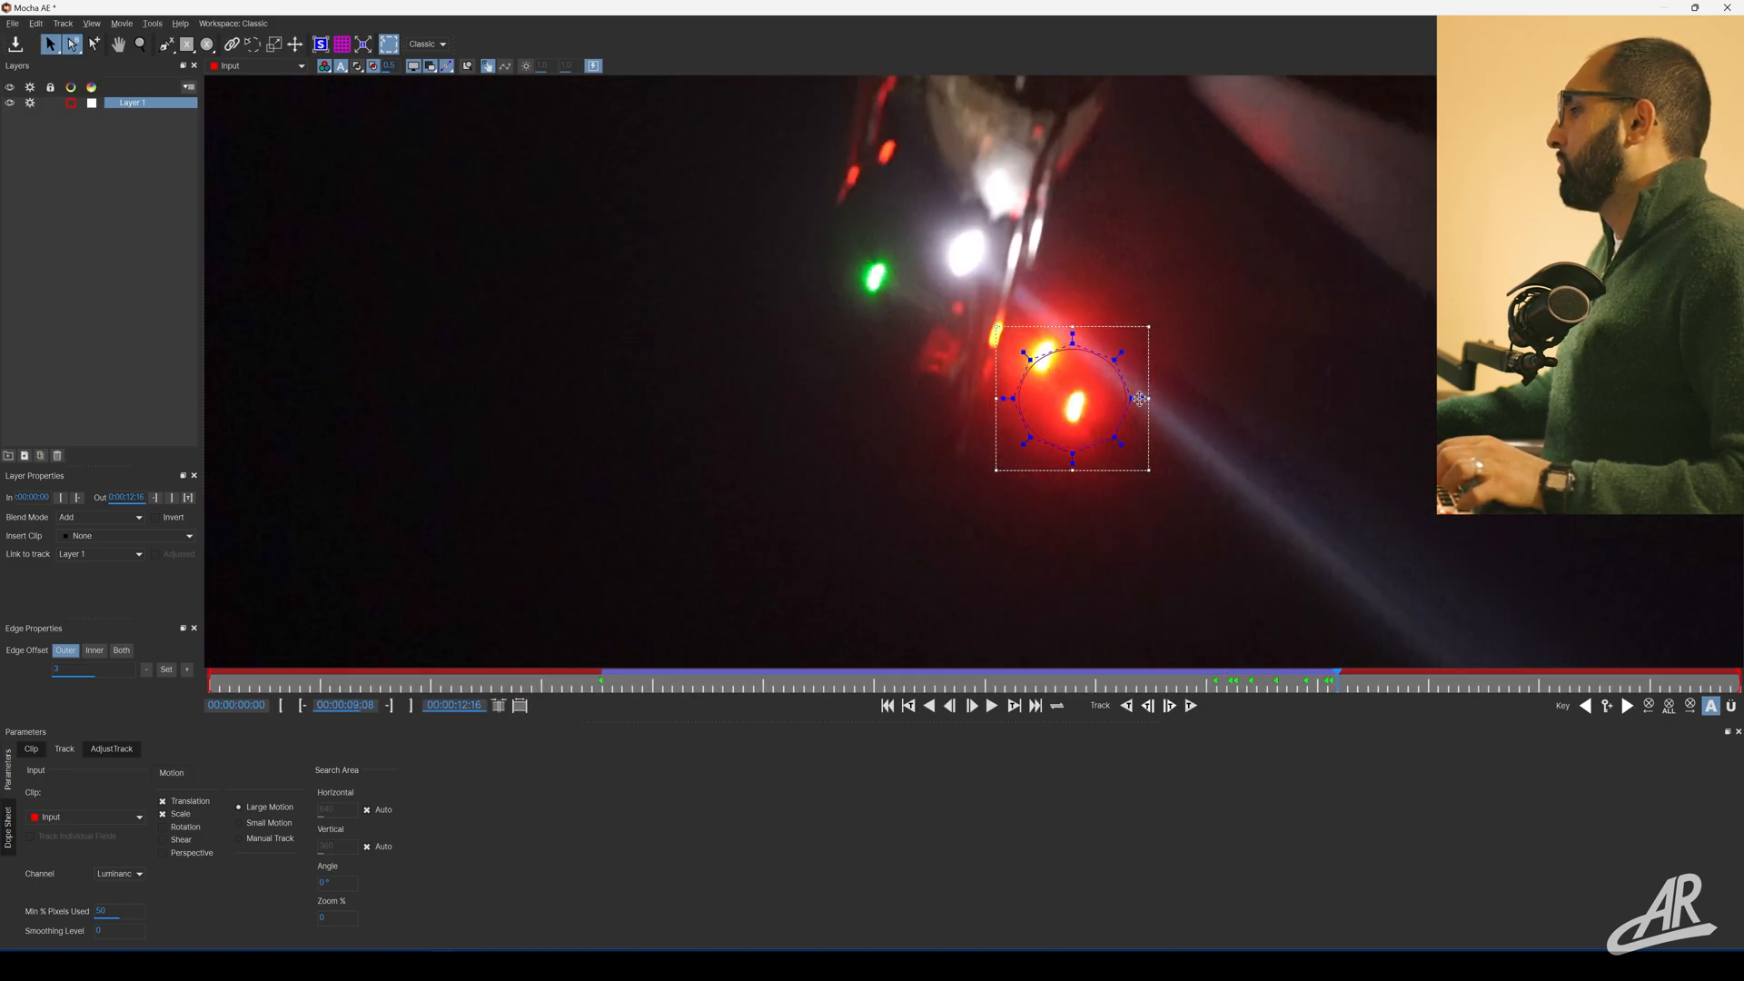
click(1169, 705)
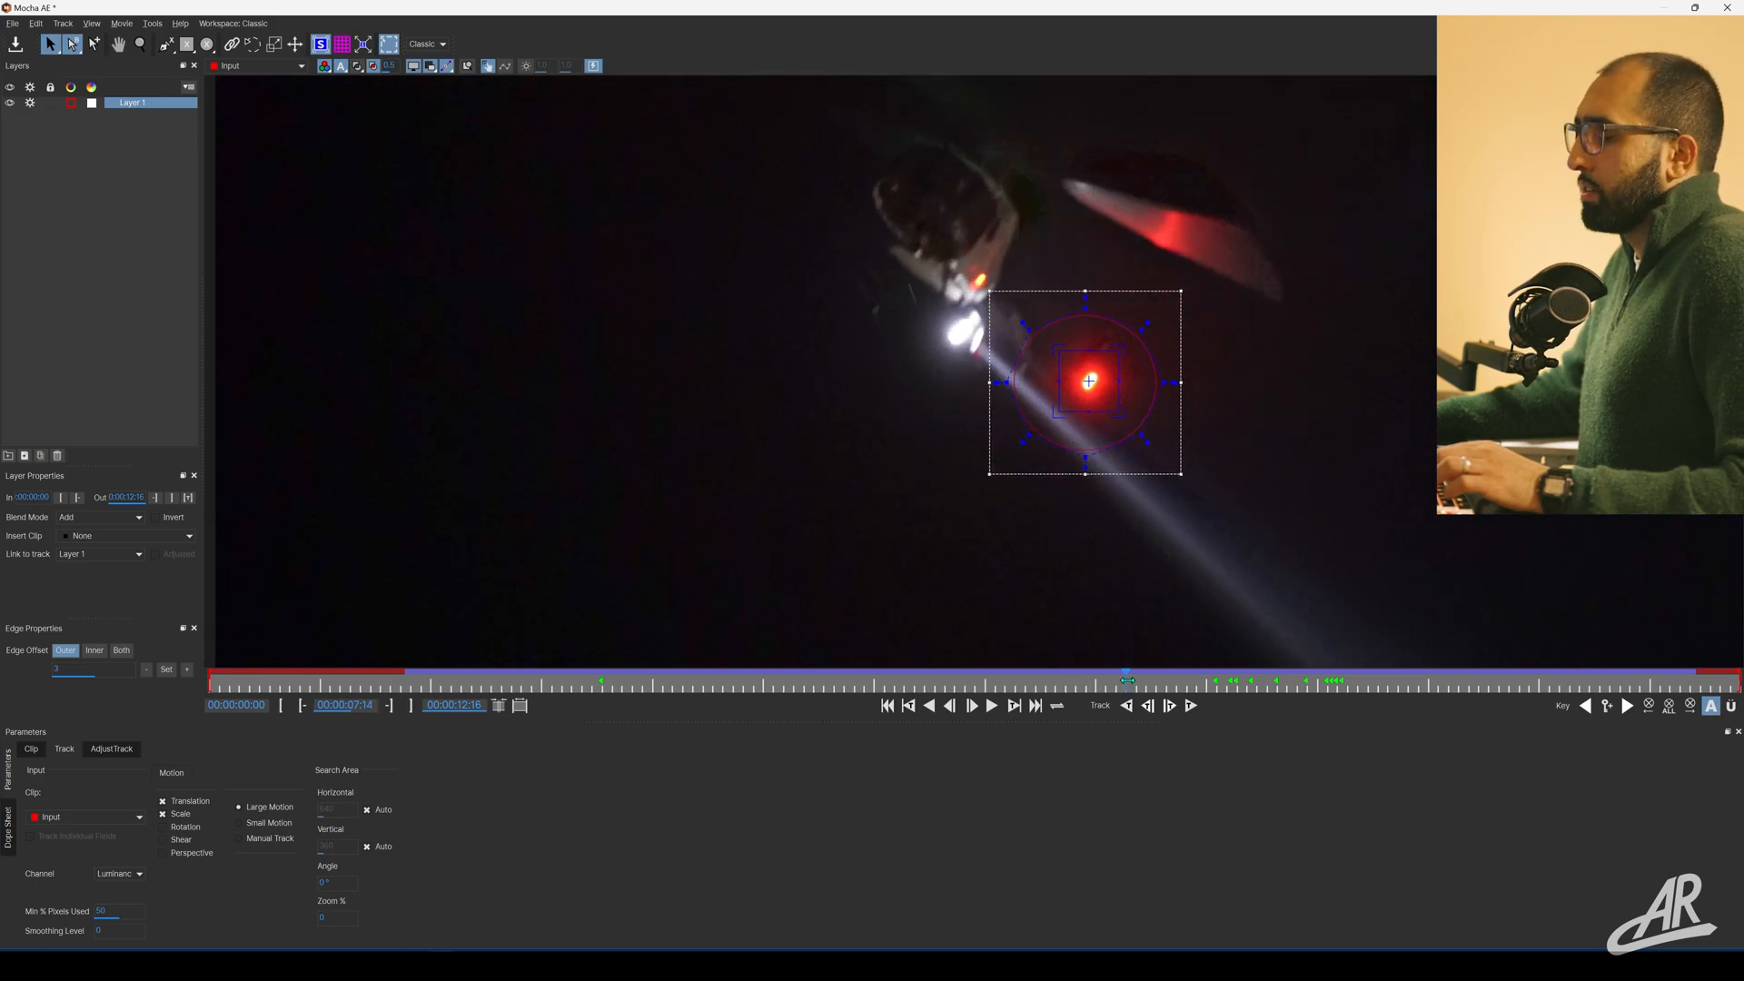
Track the red light's outline backward toward the clip's start, adjusting the shape.
click(1226, 680)
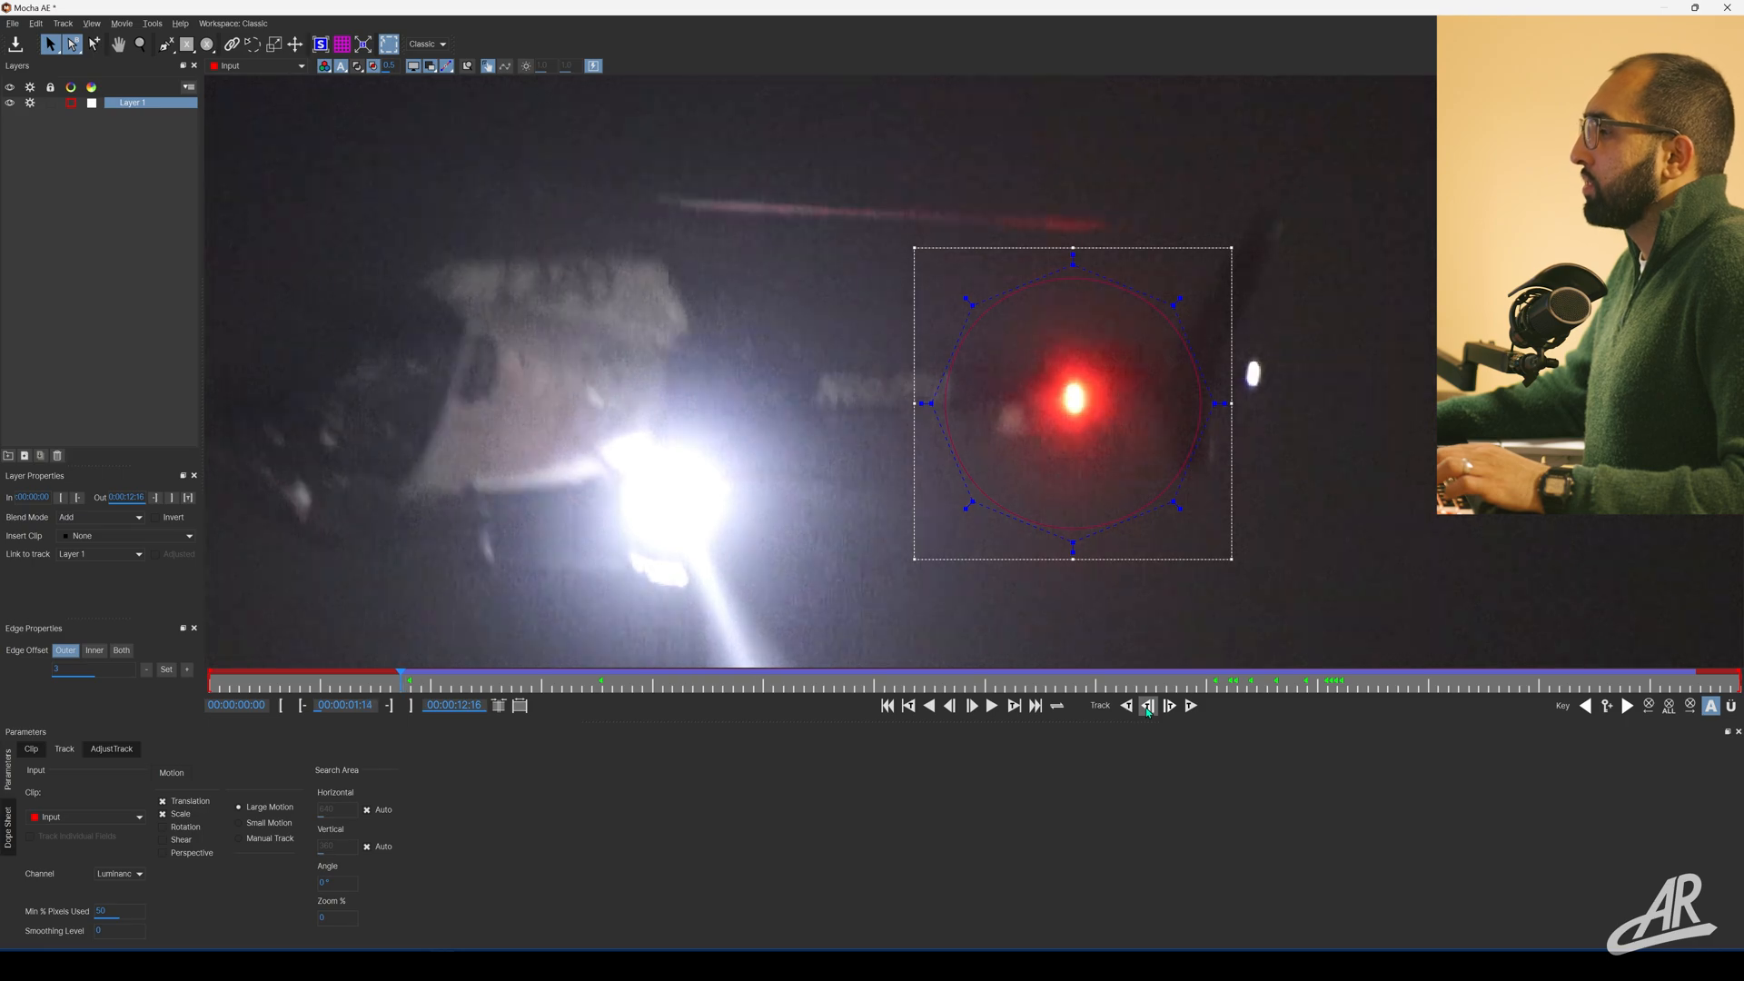
click(1147, 706)
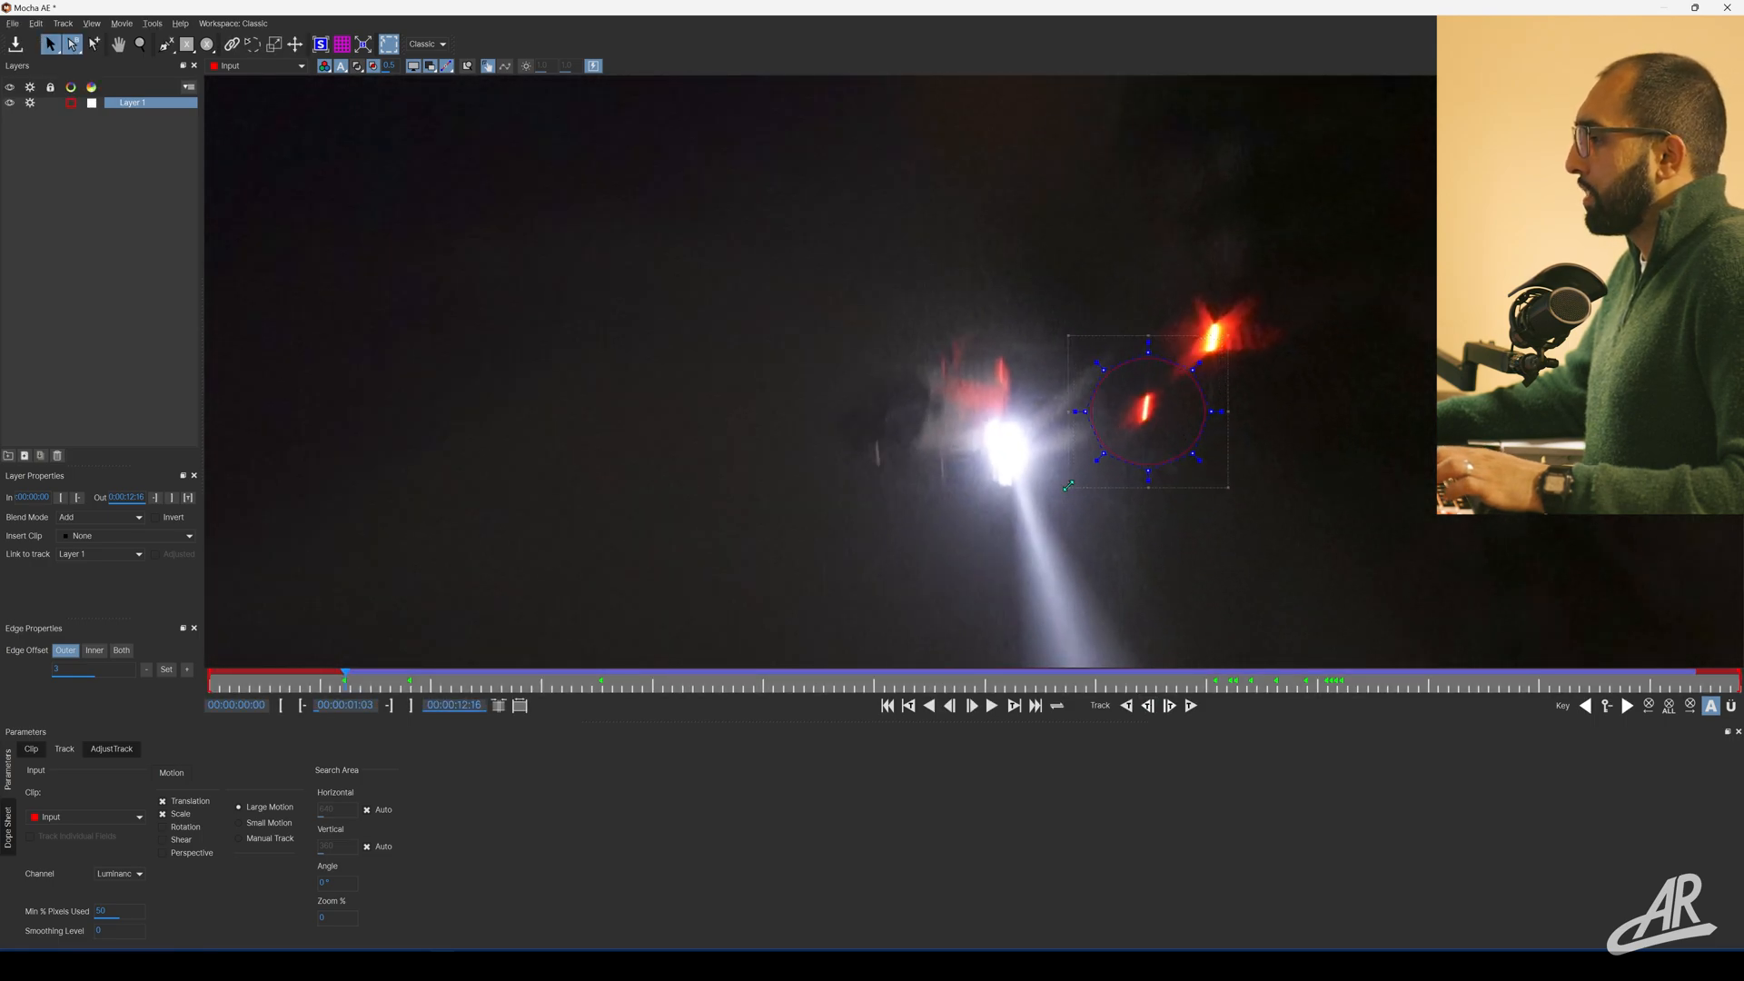
click(1146, 706)
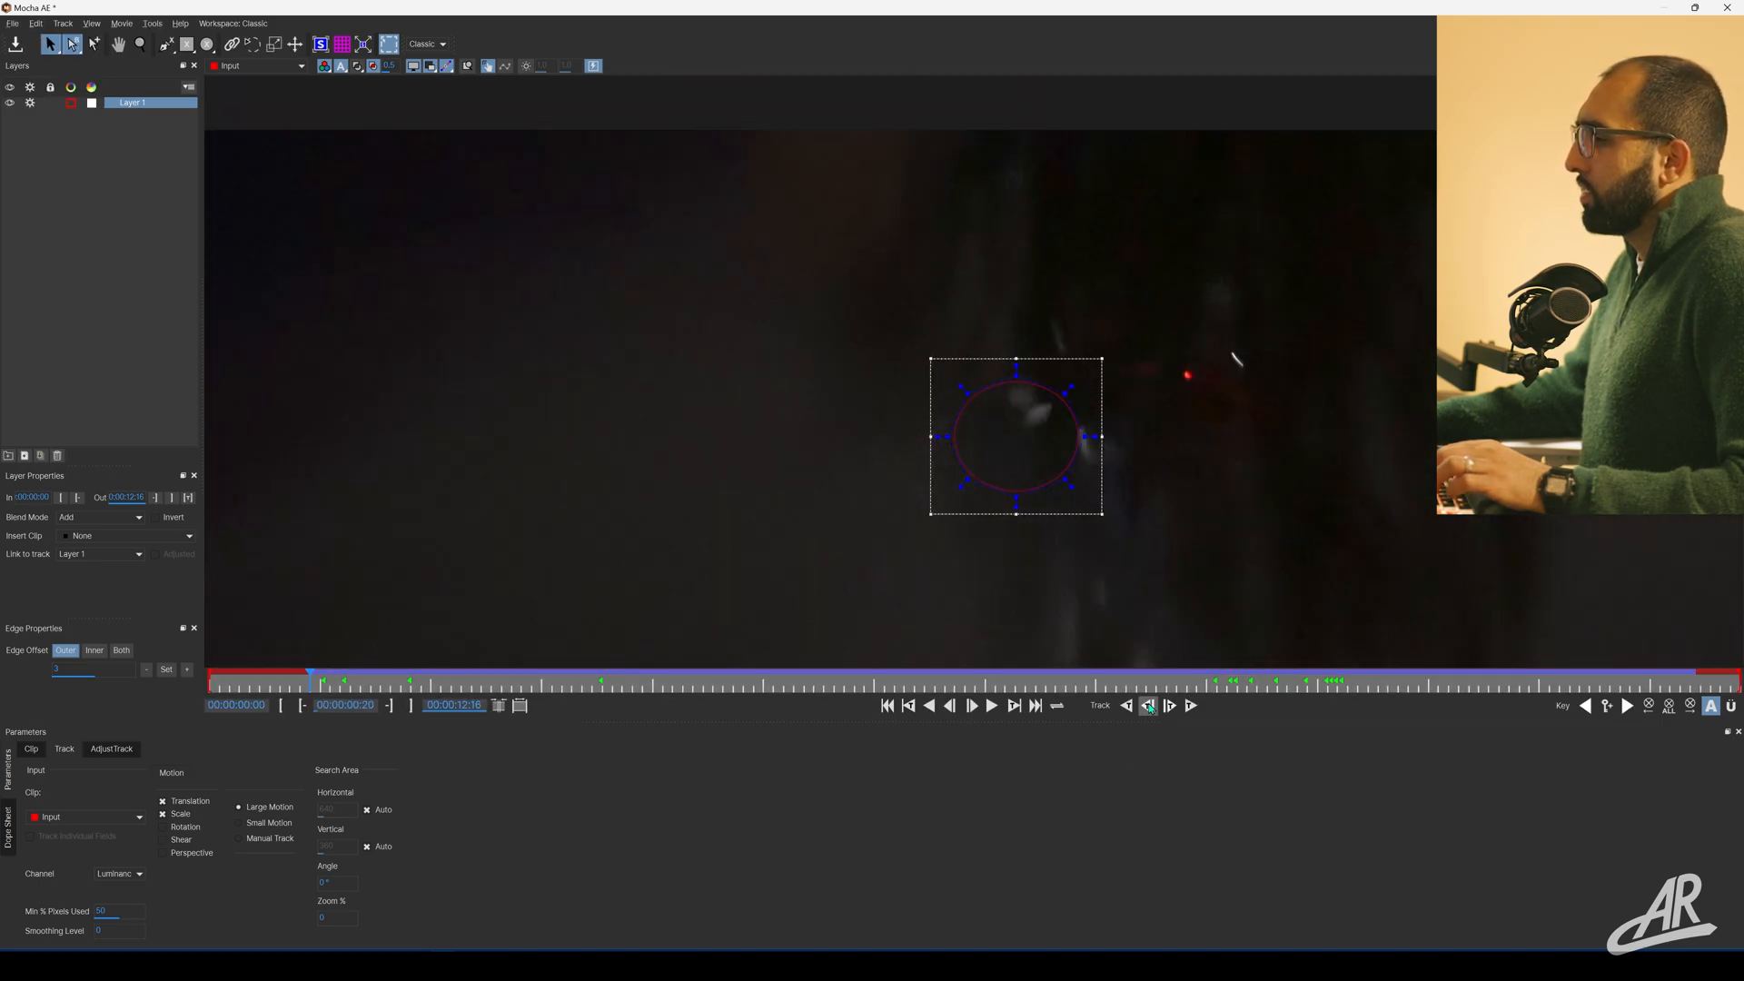
click(1148, 707)
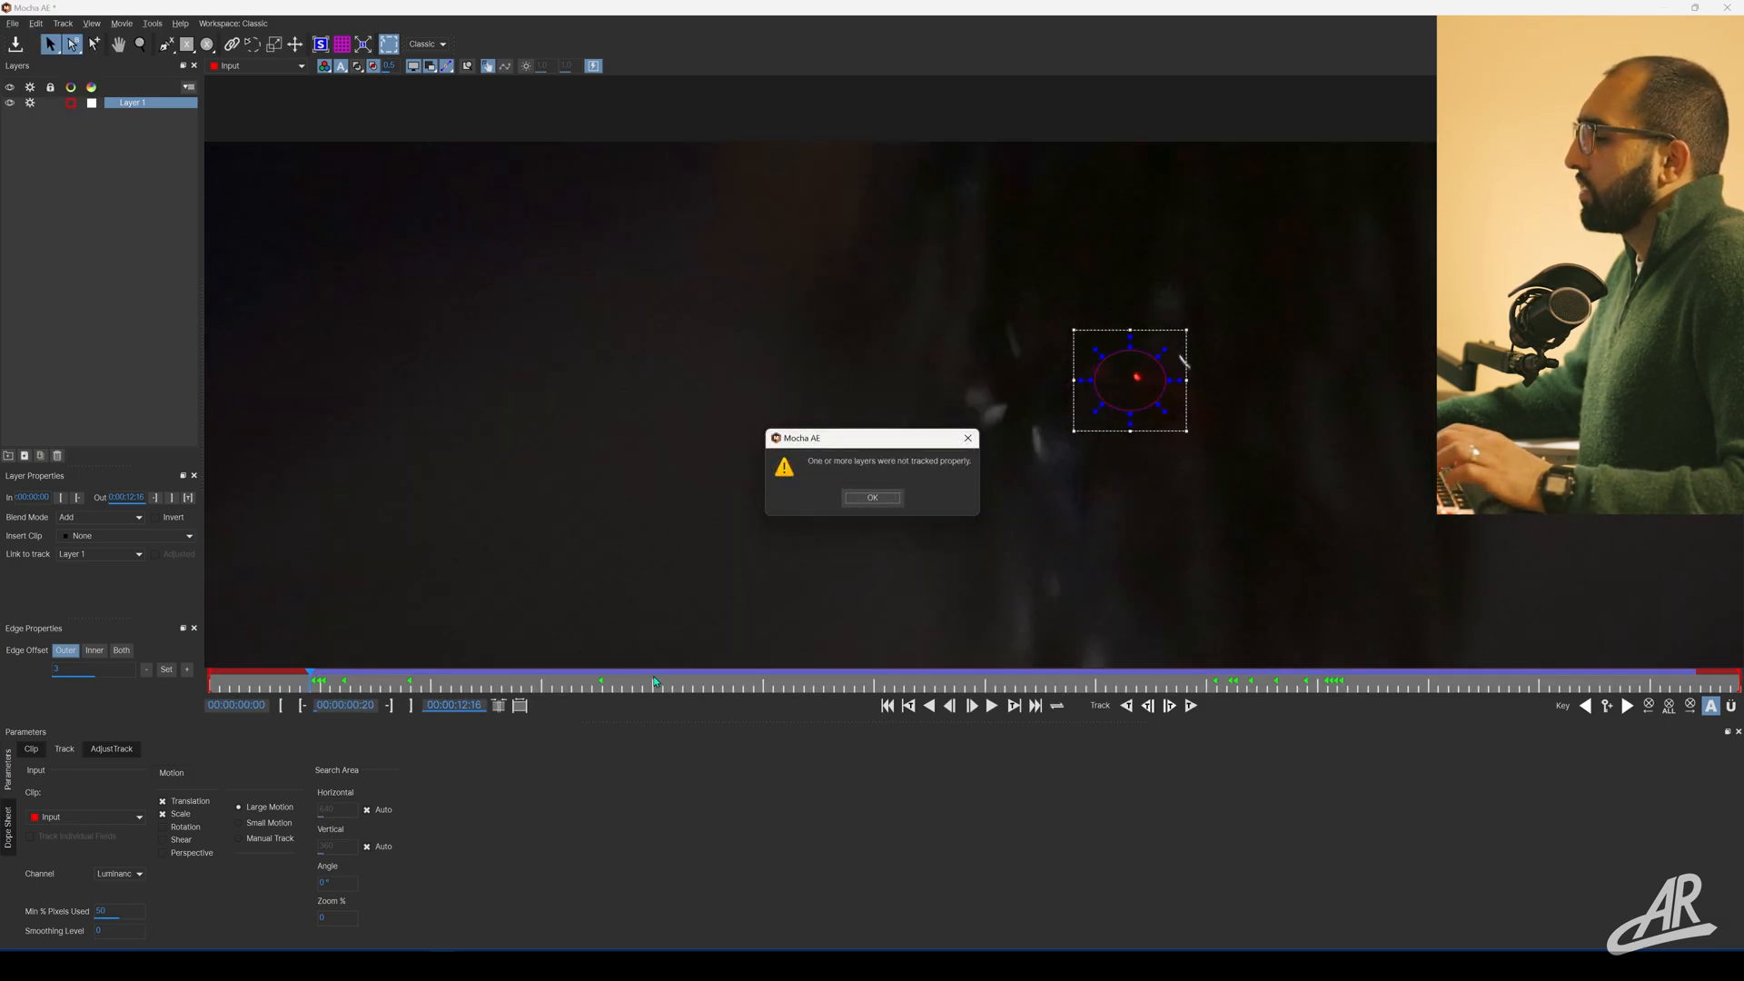
Dismiss the 'not tracked properly' warnings while tracking the light back further.
click(872, 498)
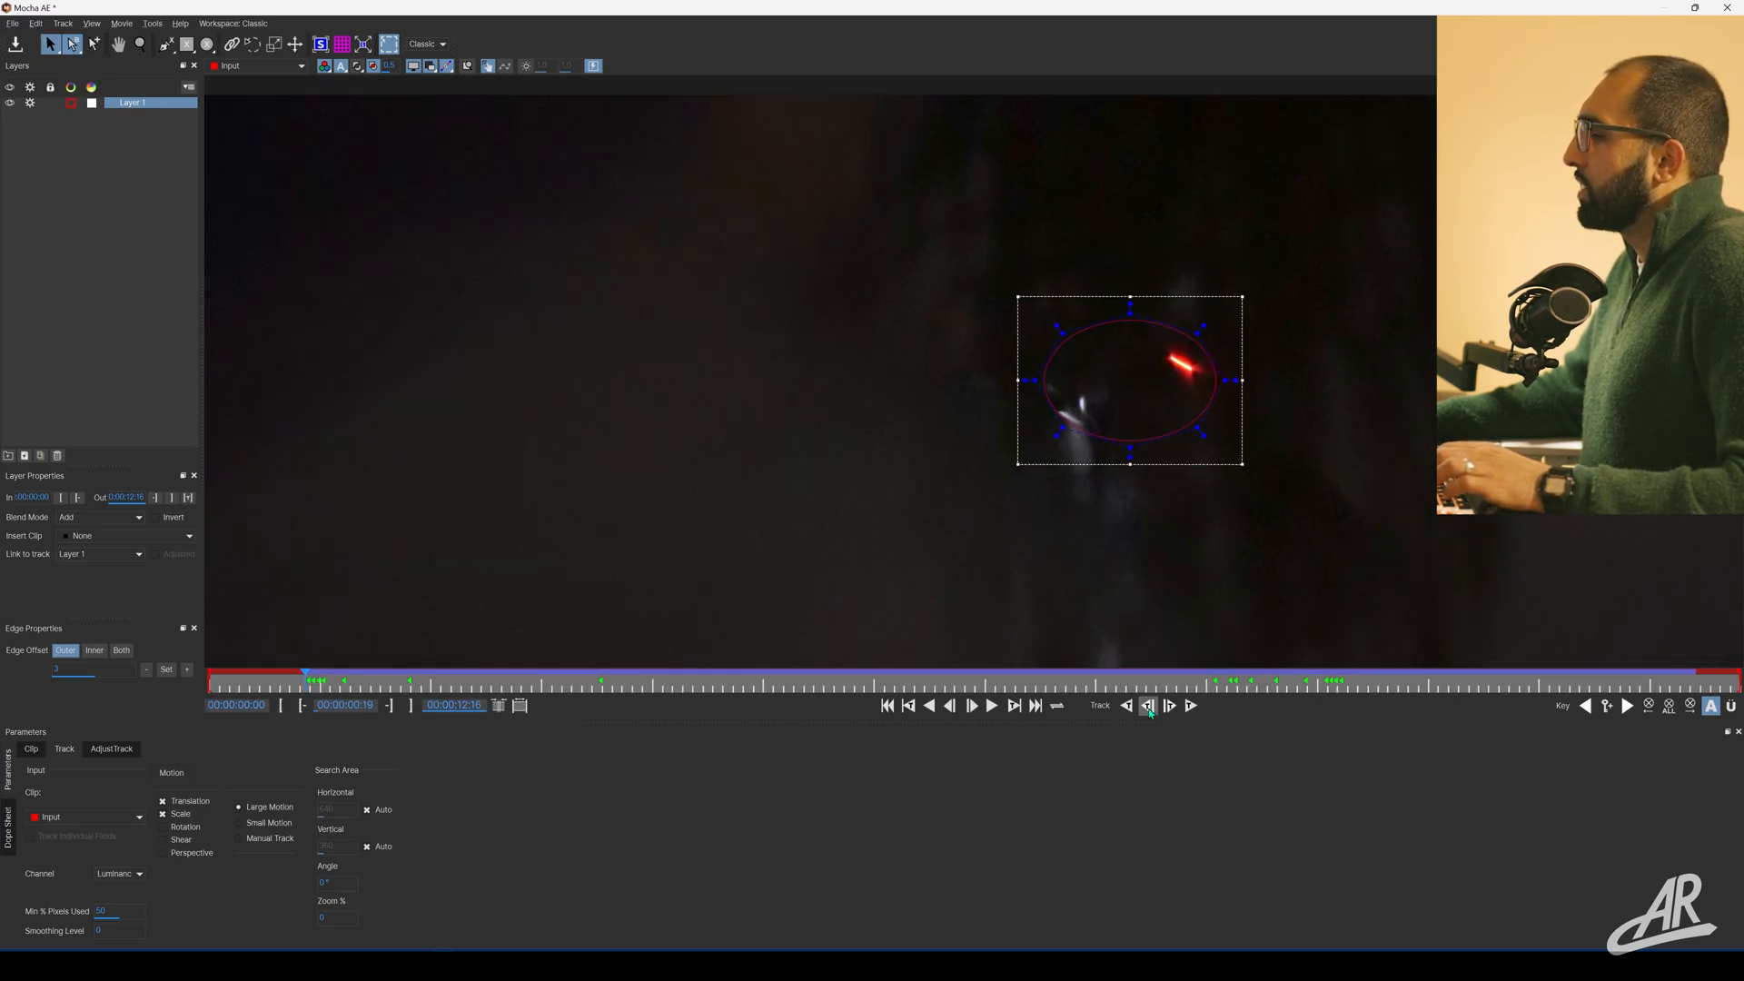
click(1148, 706)
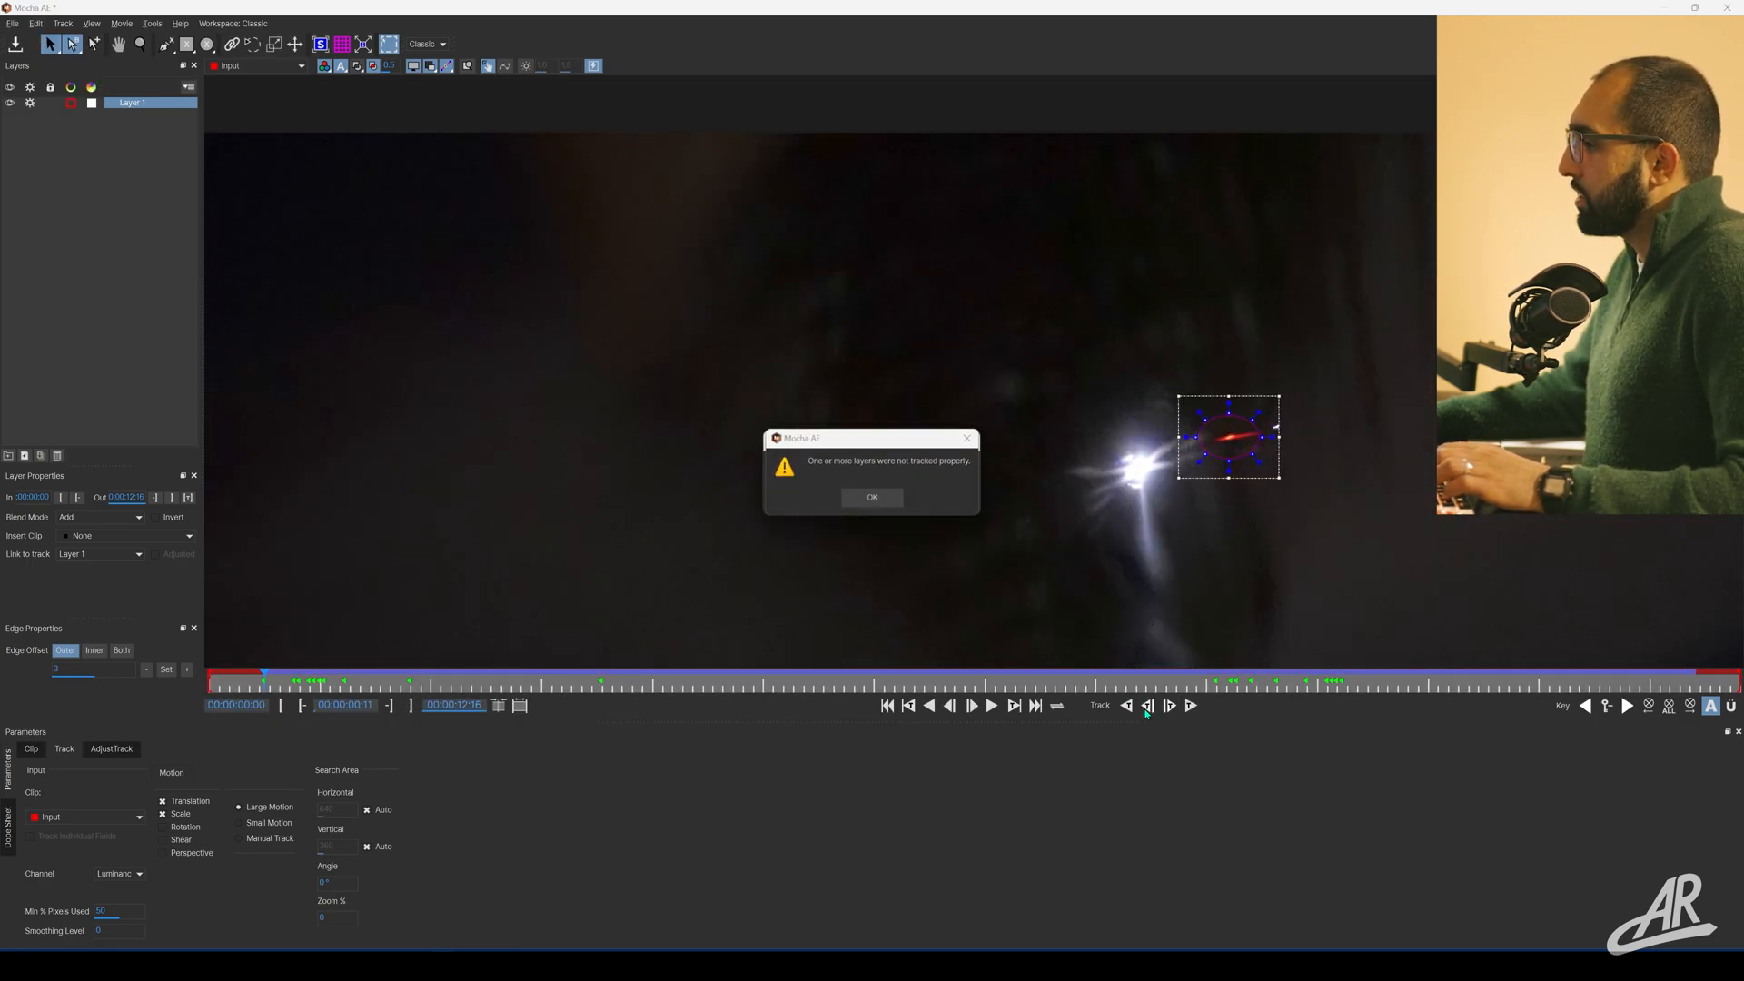
click(872, 497)
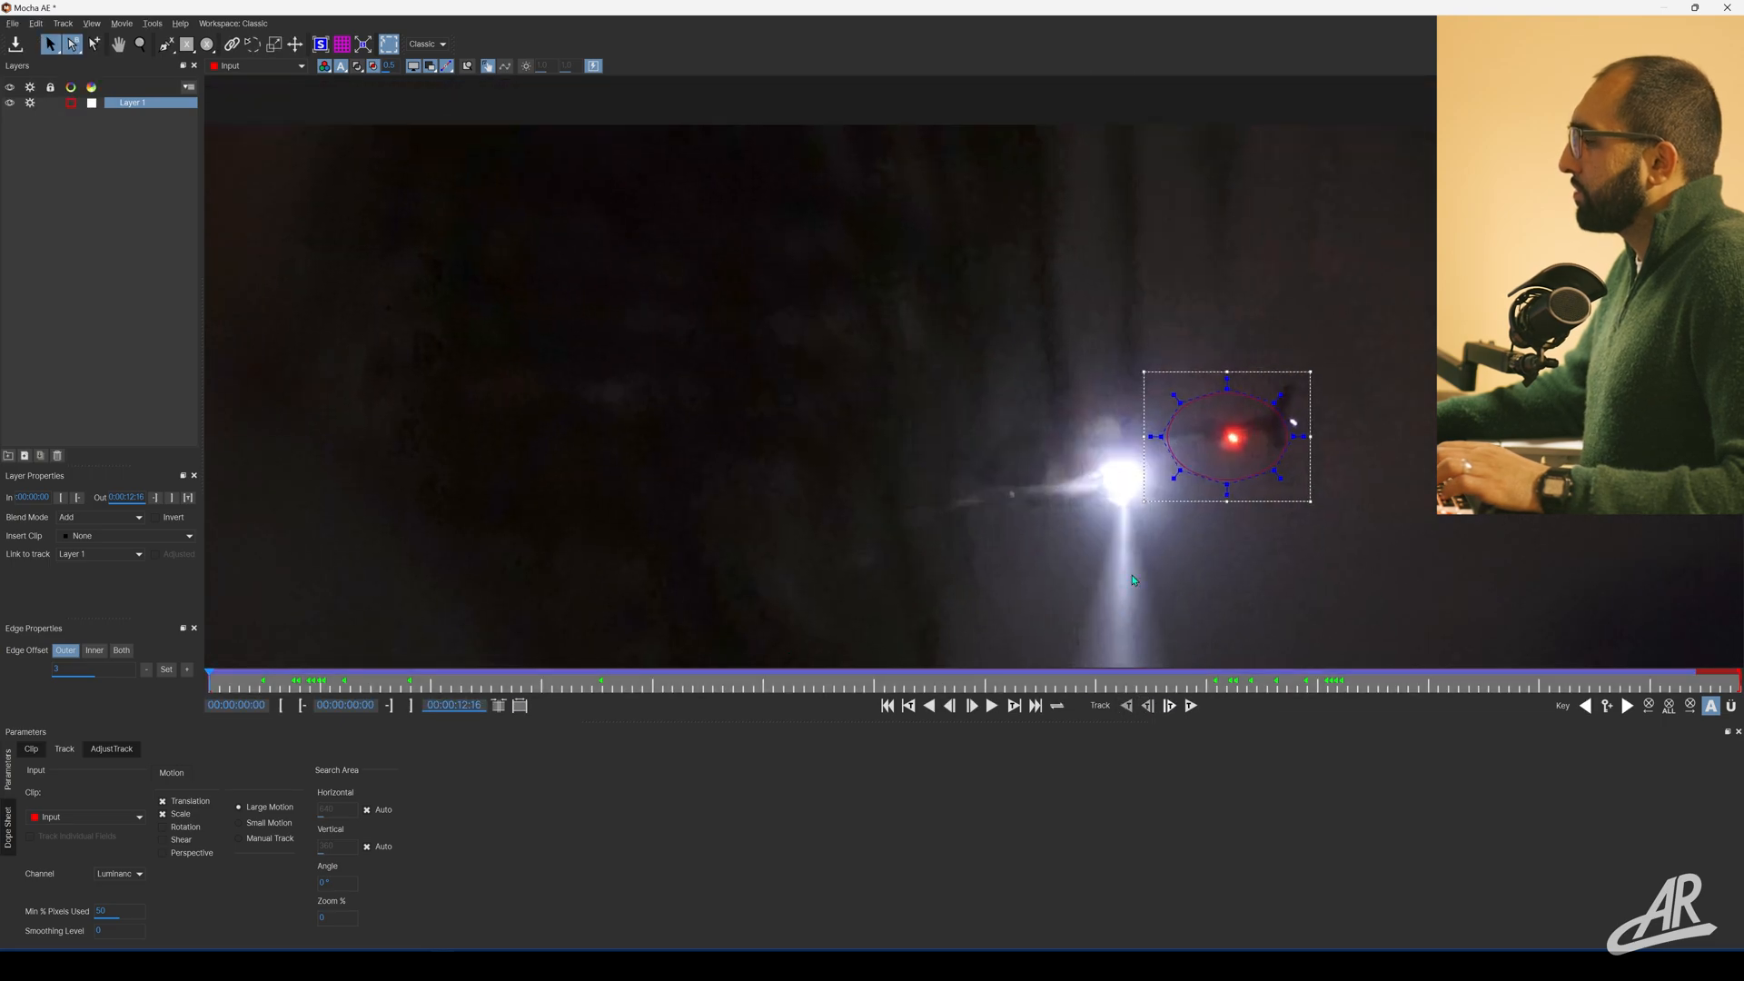
click(992, 706)
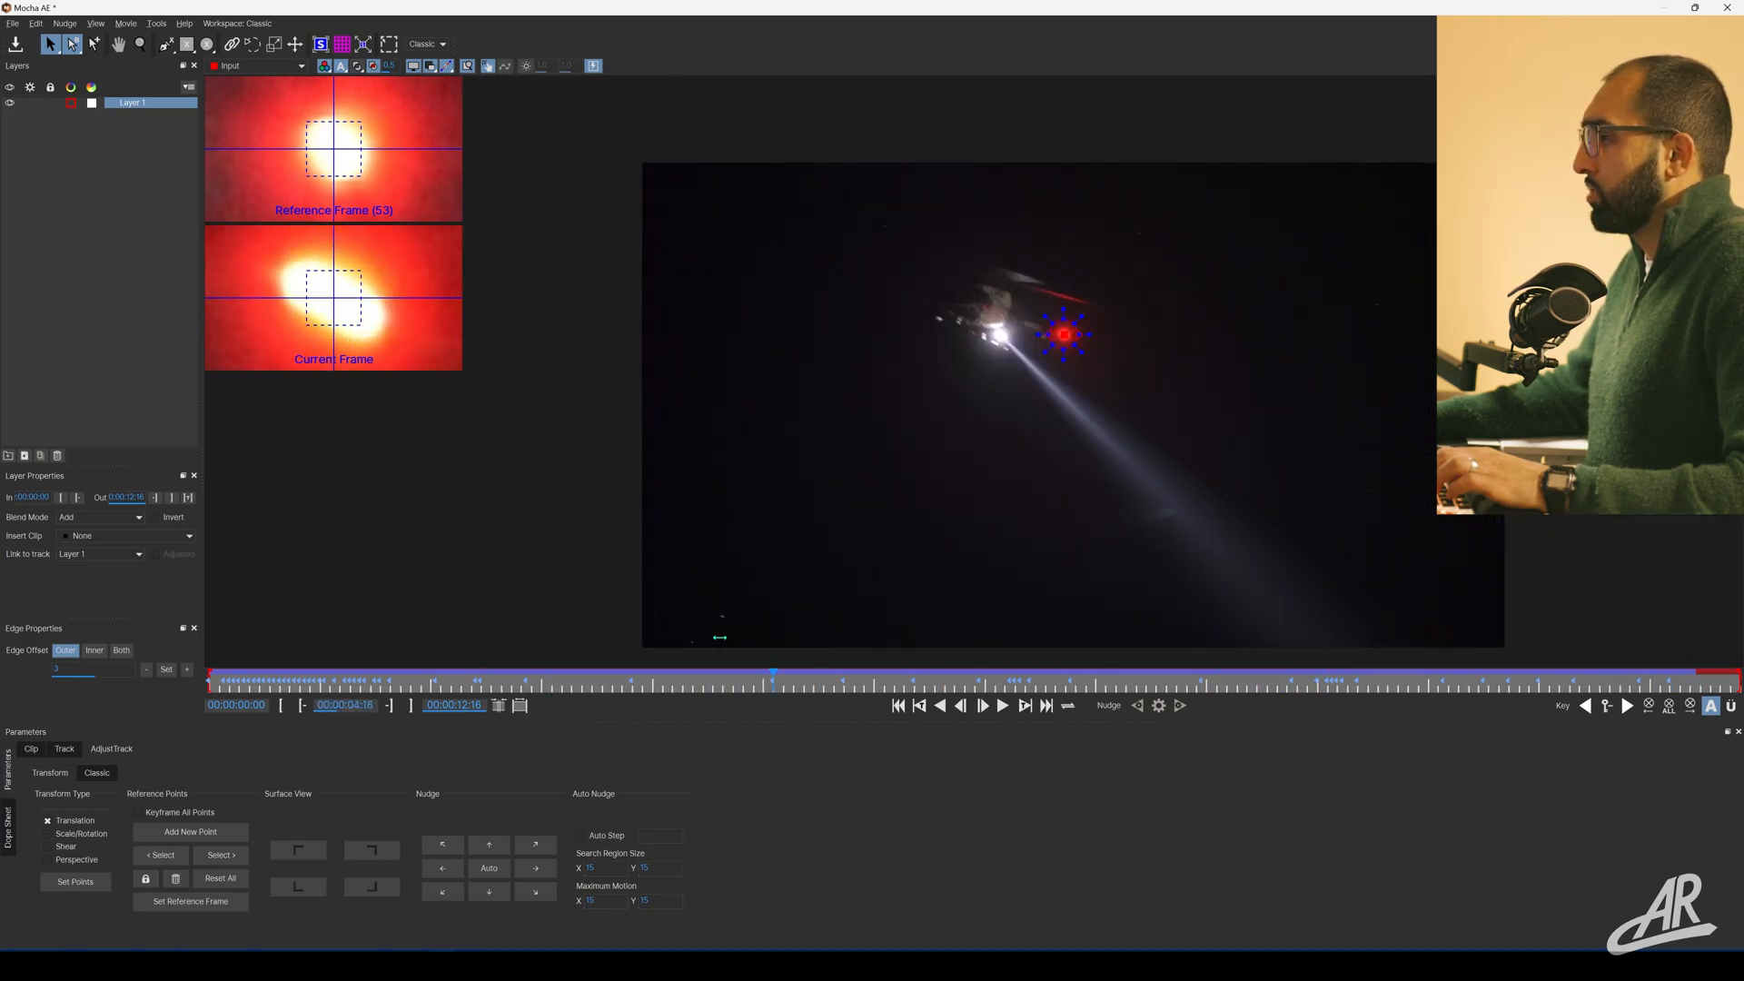
Nudge the reference point back onto the helicopter's red light.
click(1002, 706)
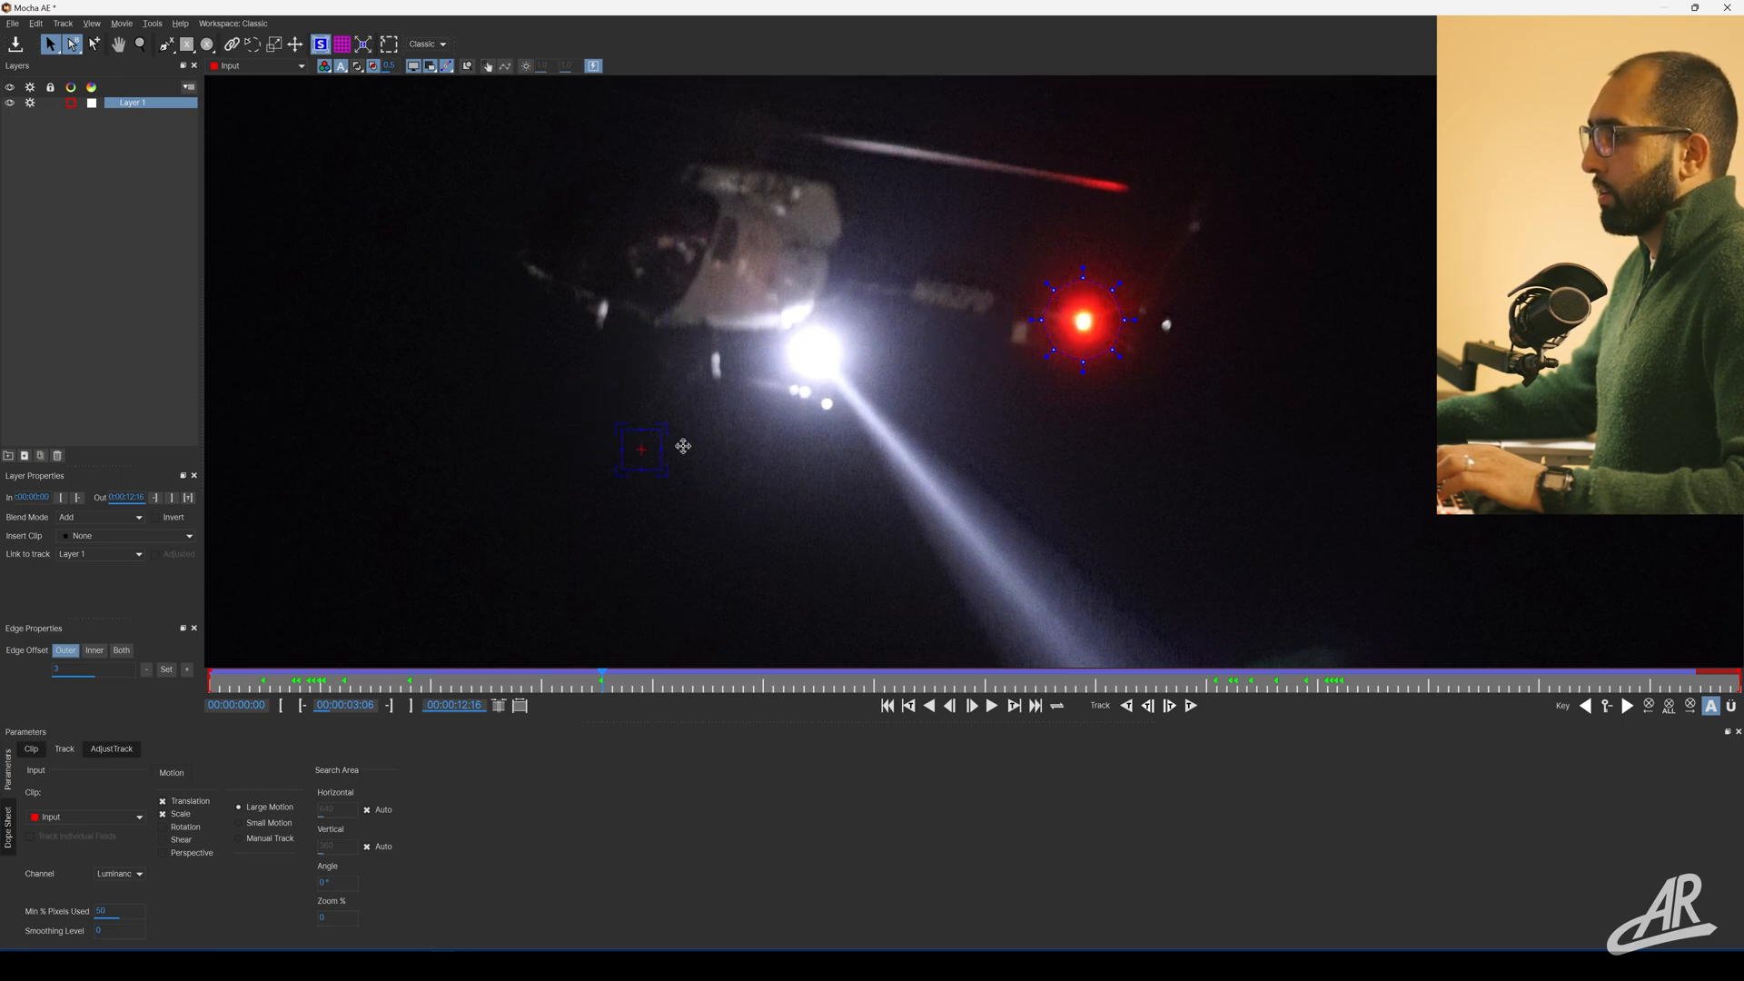
Drag the tracked surface's center onto the searchlight.
drag(640, 449, 863, 302)
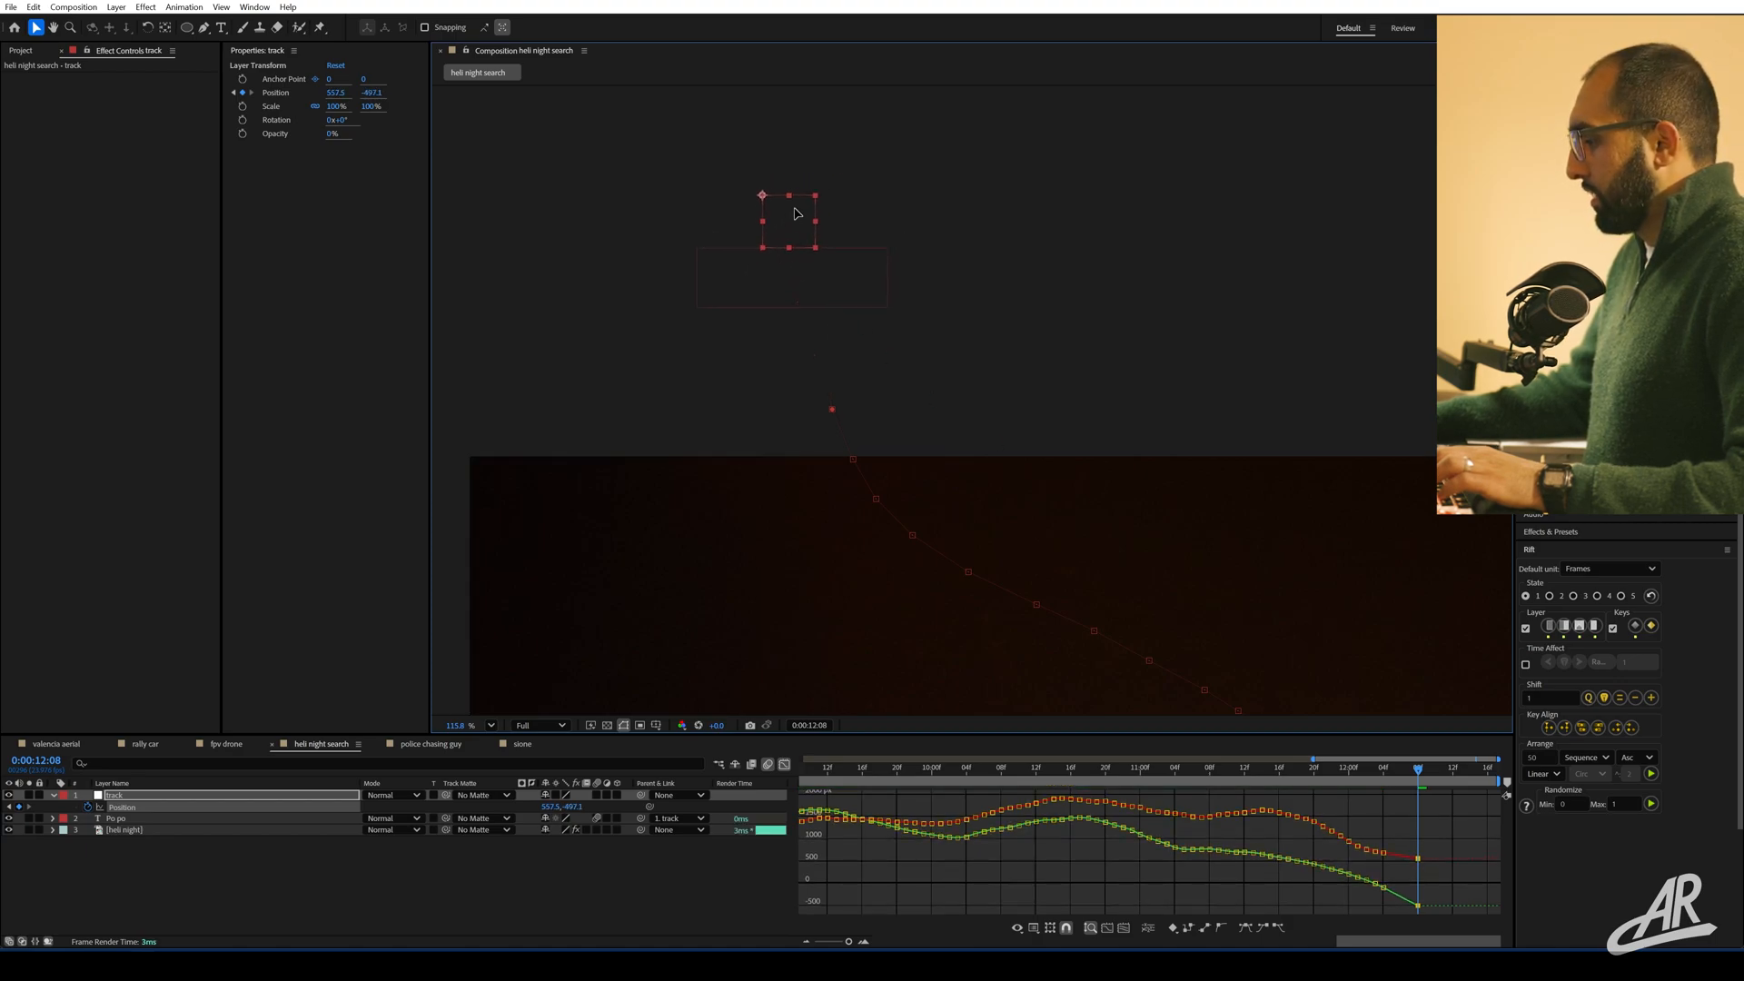
Move the 'track' null within the composition.
drag(792, 220, 823, 191)
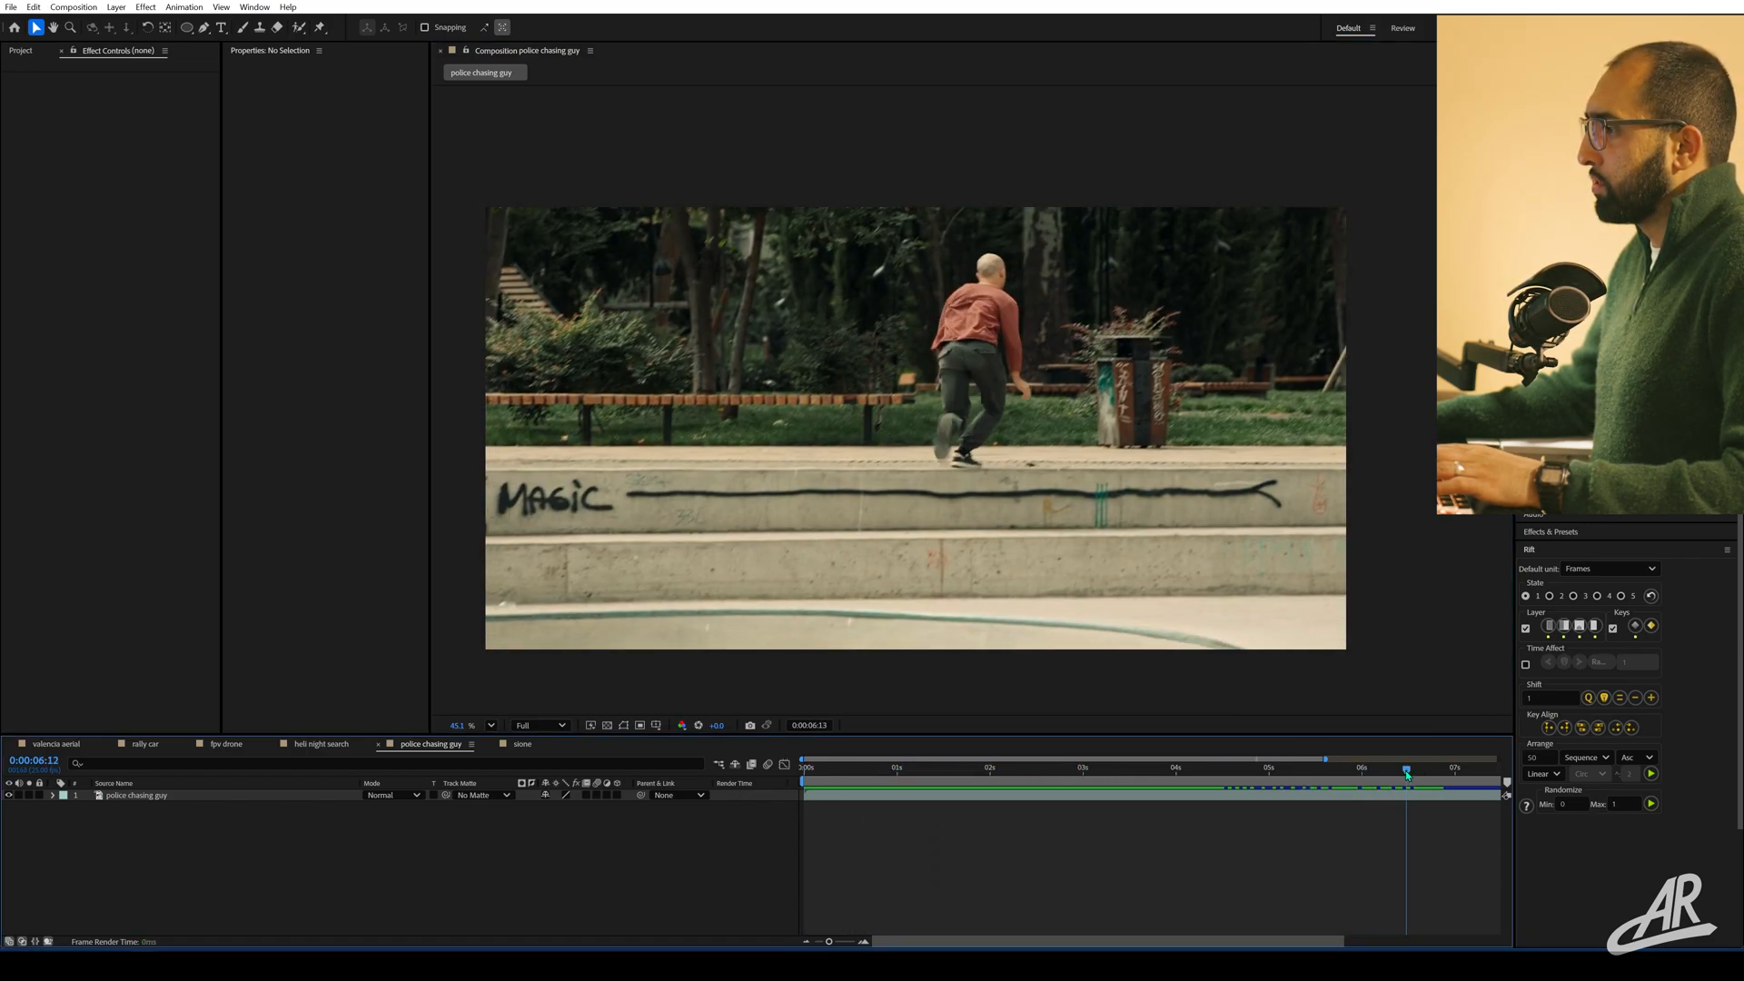
Open the police chasing guy clip in Mocha AE for tracking.
click(1078, 780)
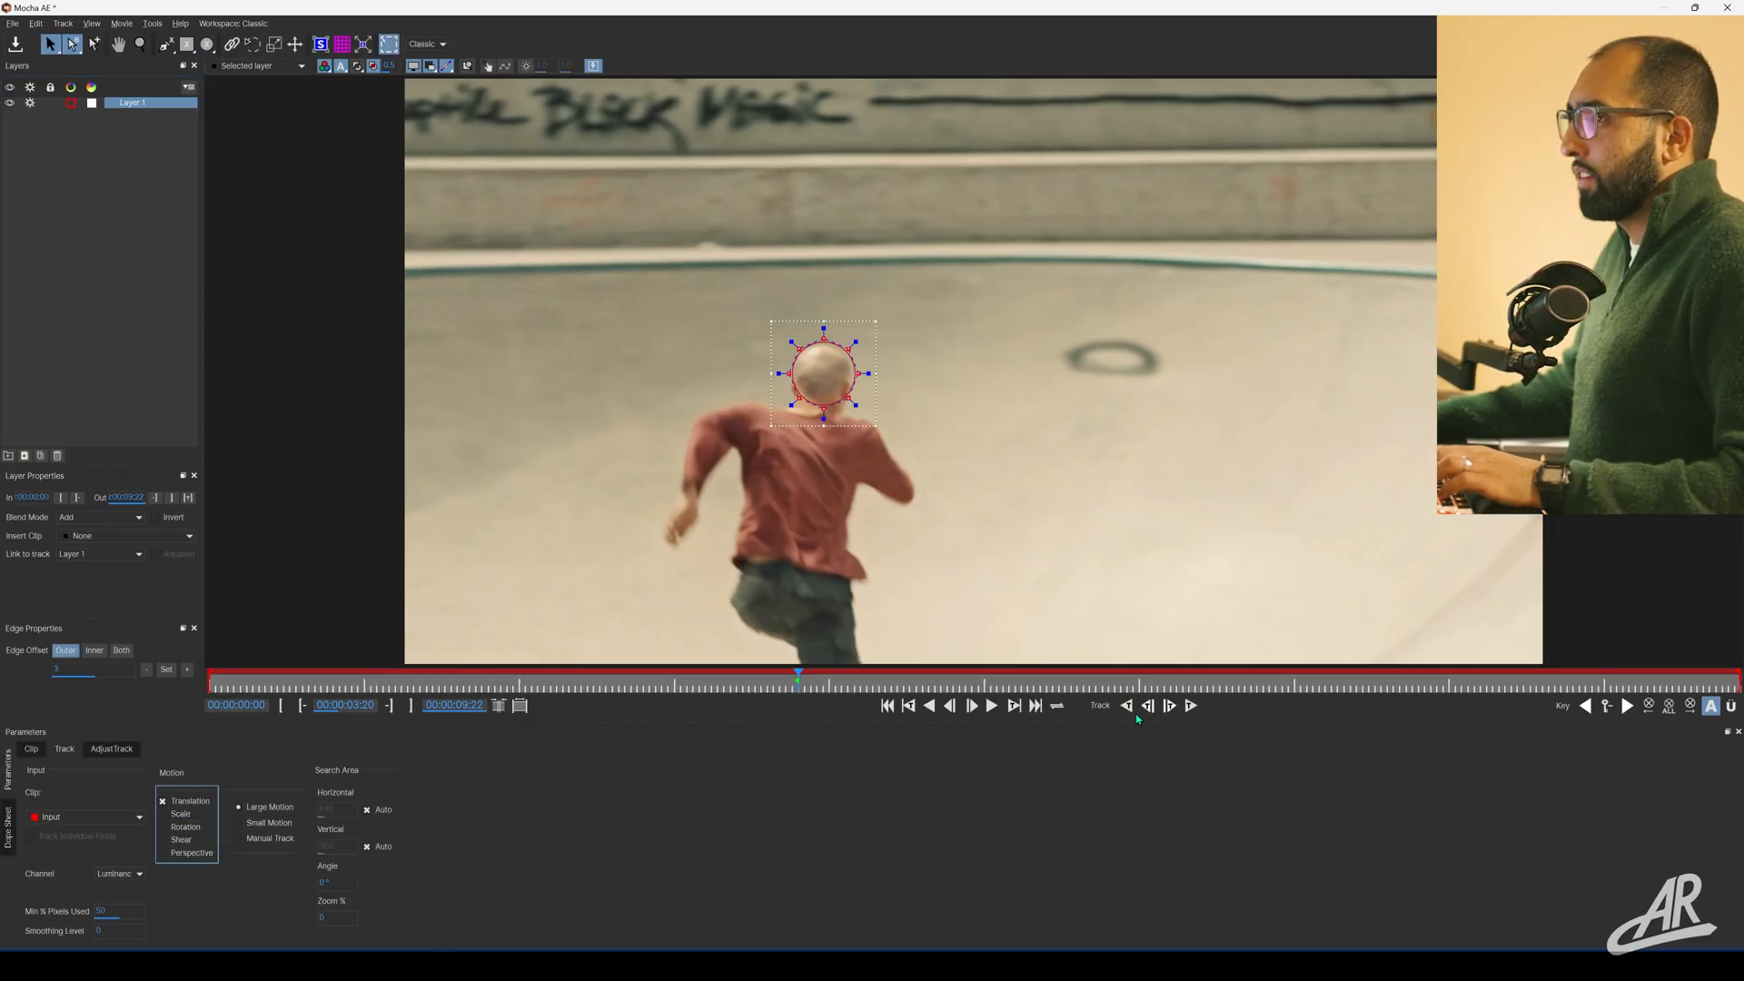
mouse_move(543, 895)
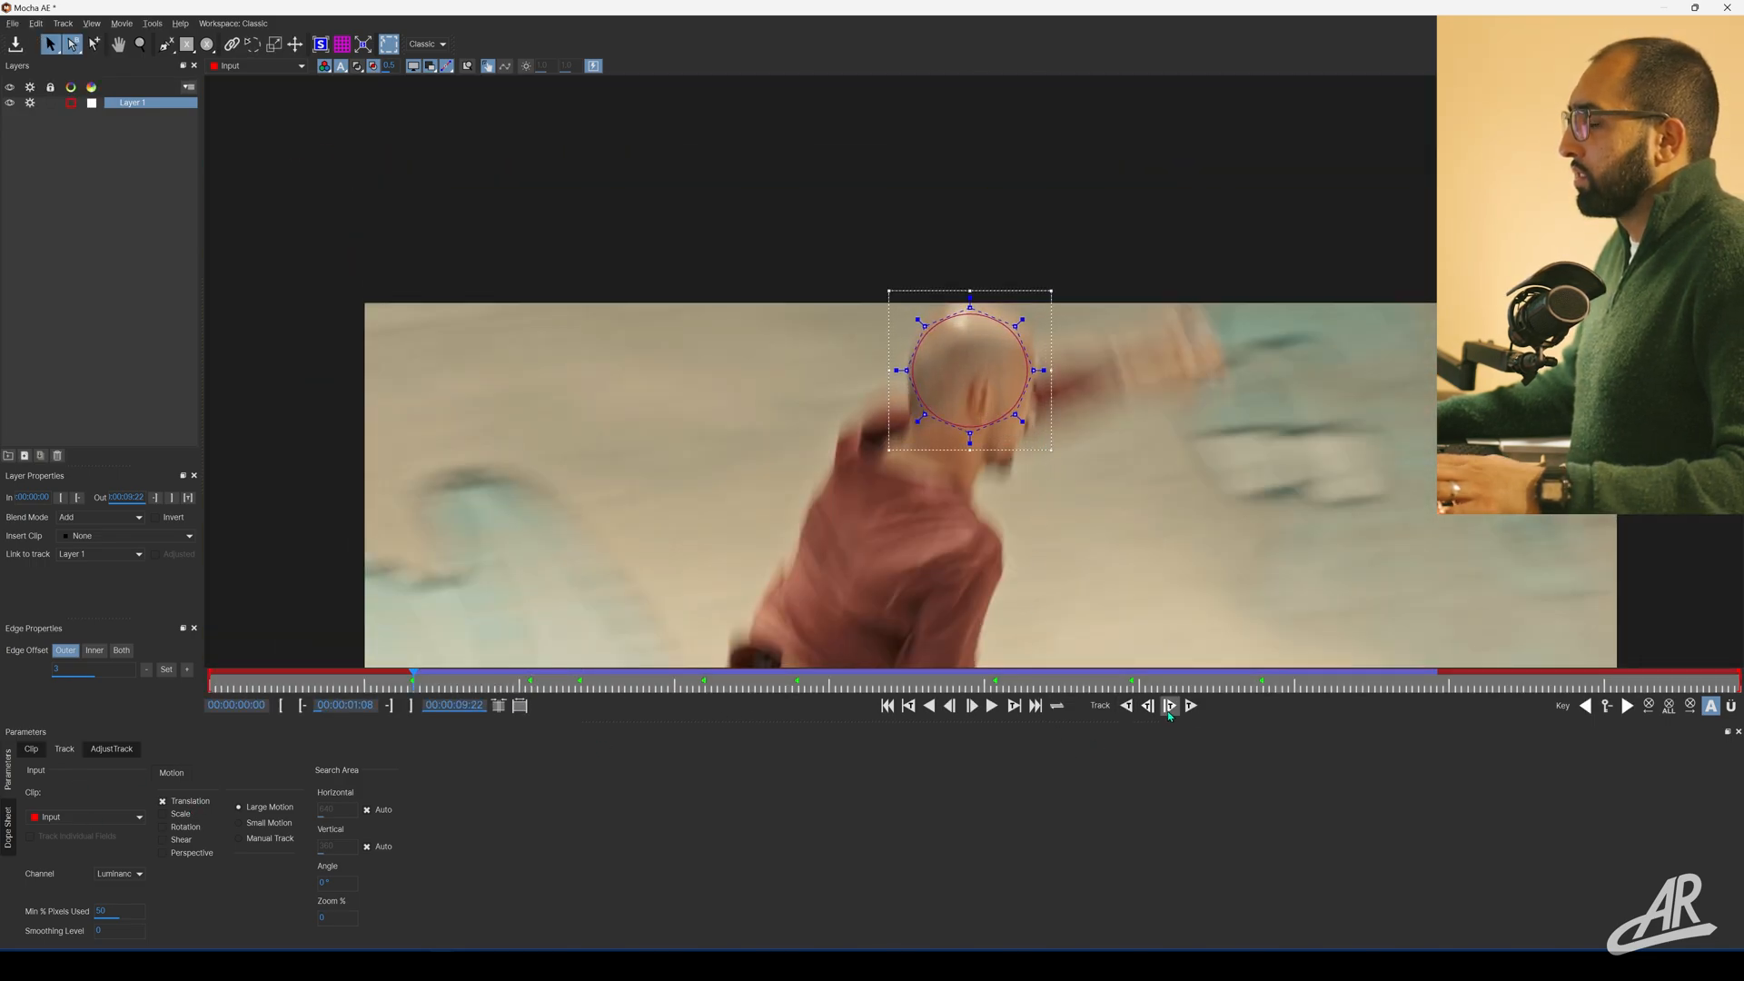
Step the head track frame by frame, realigning the outline where it slips.
click(1170, 706)
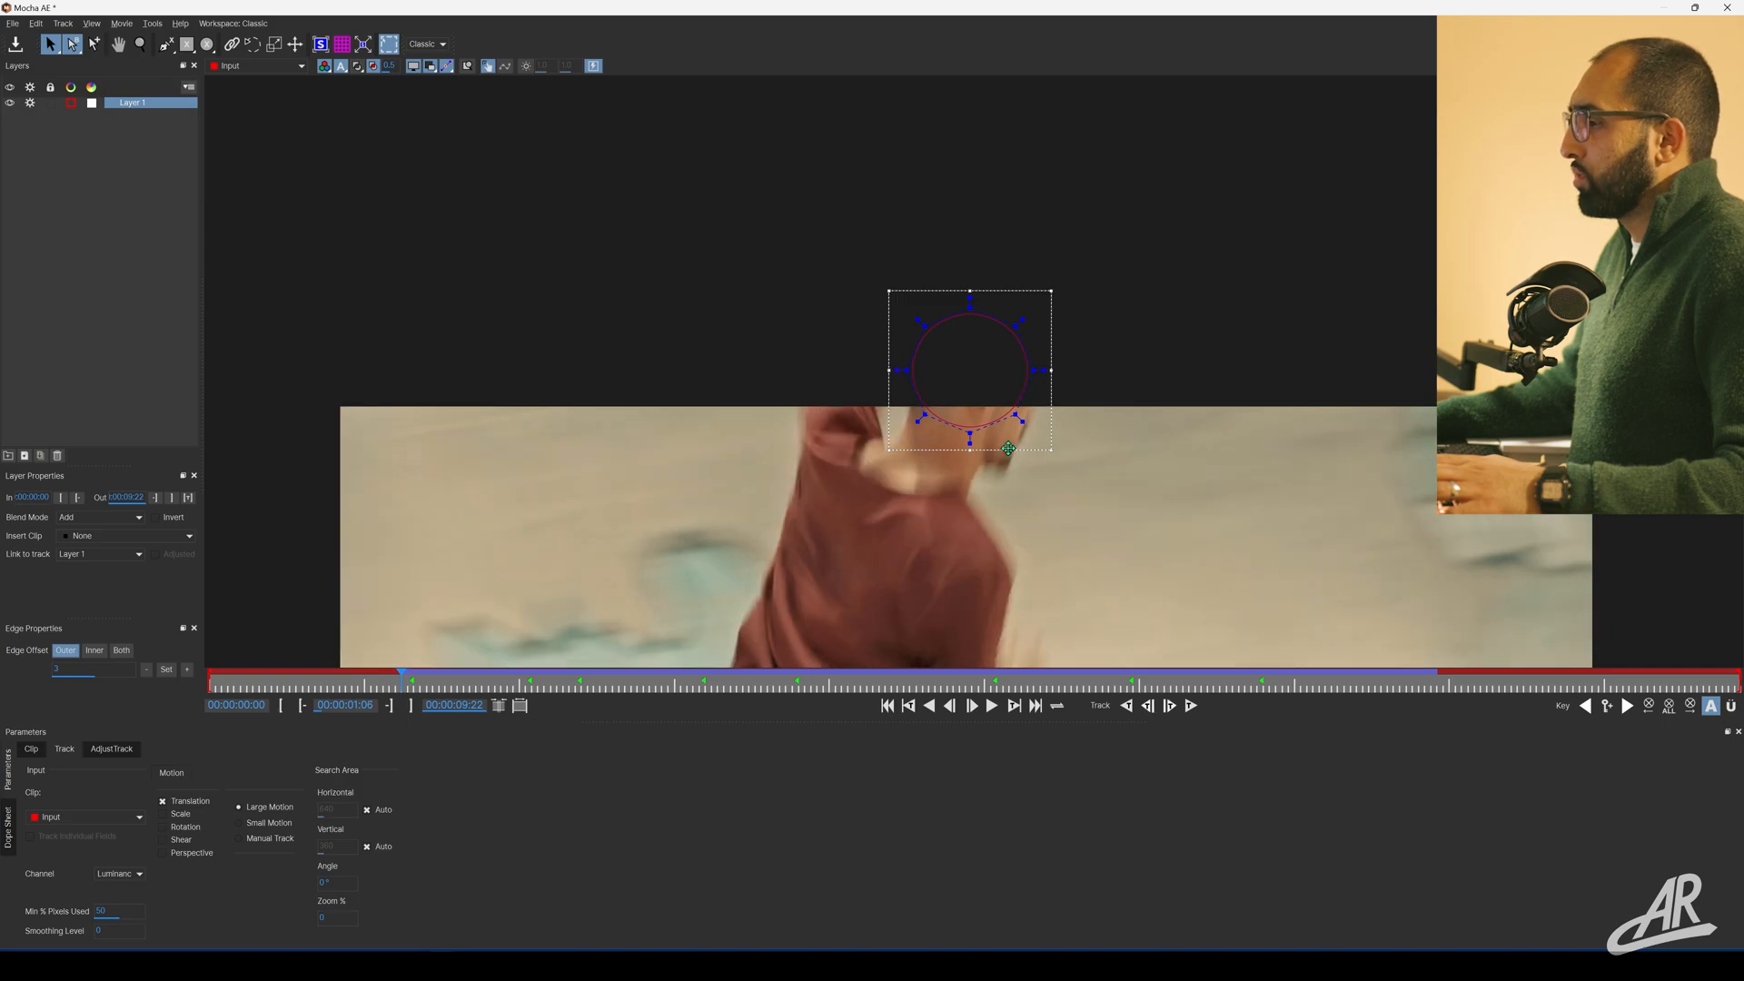
click(1148, 706)
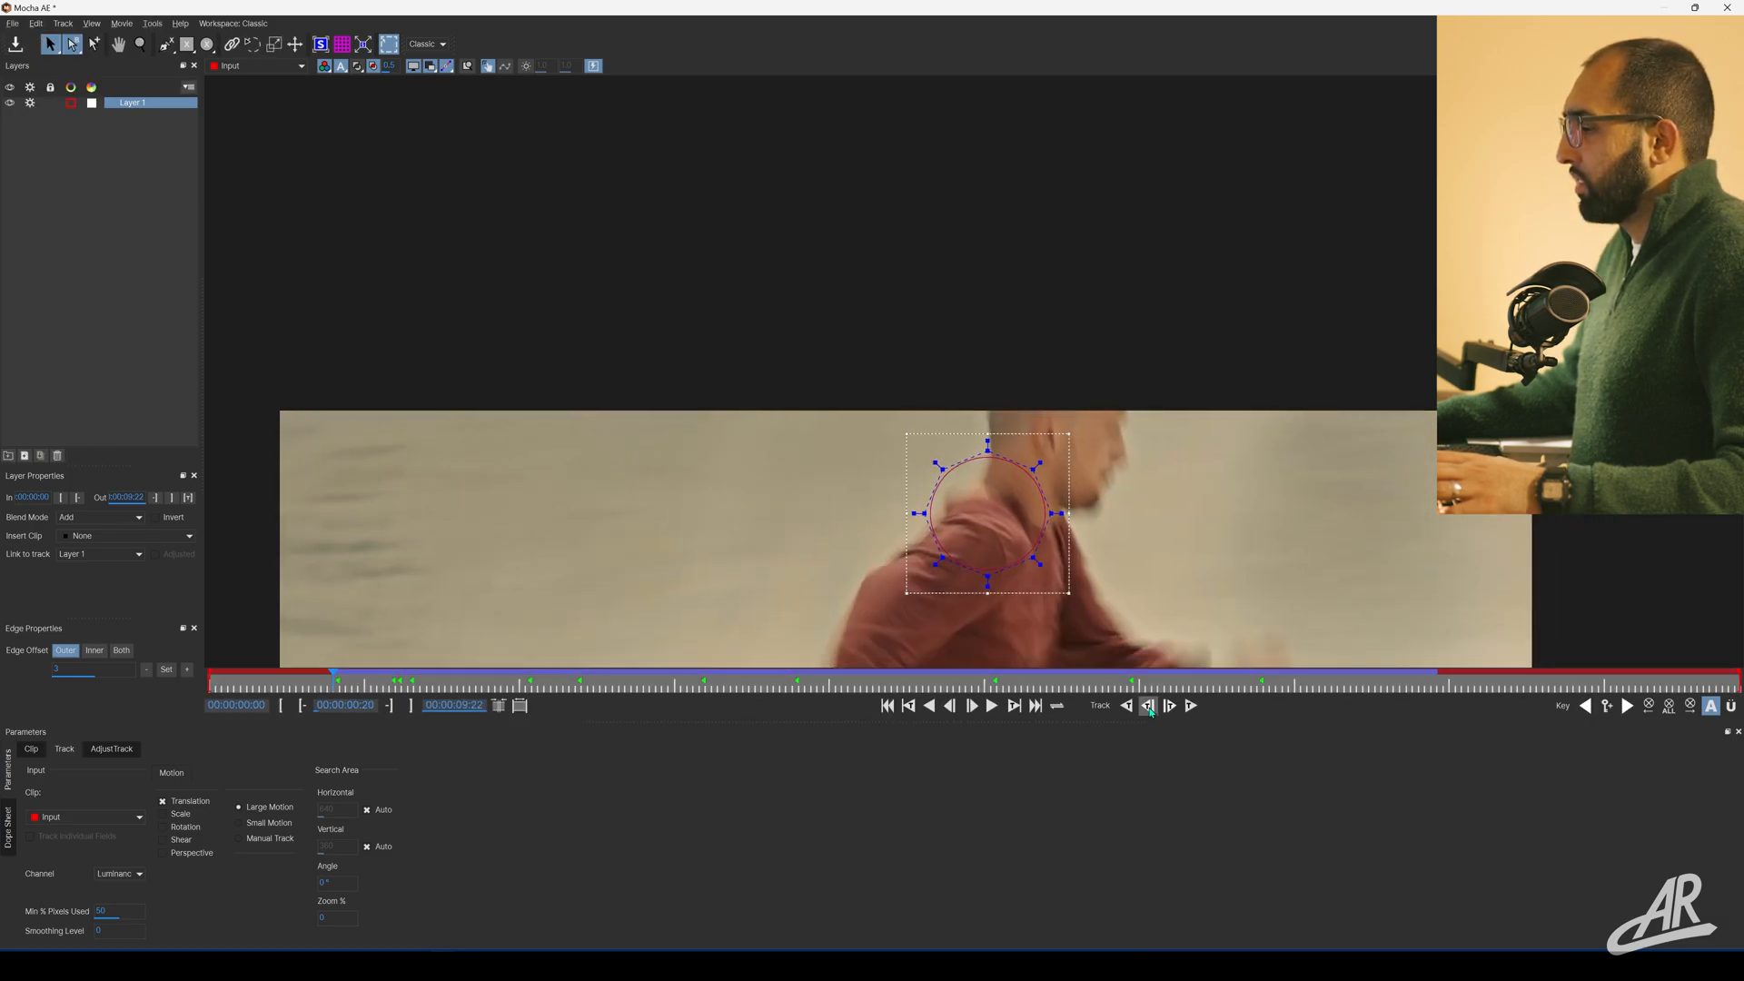
click(1148, 705)
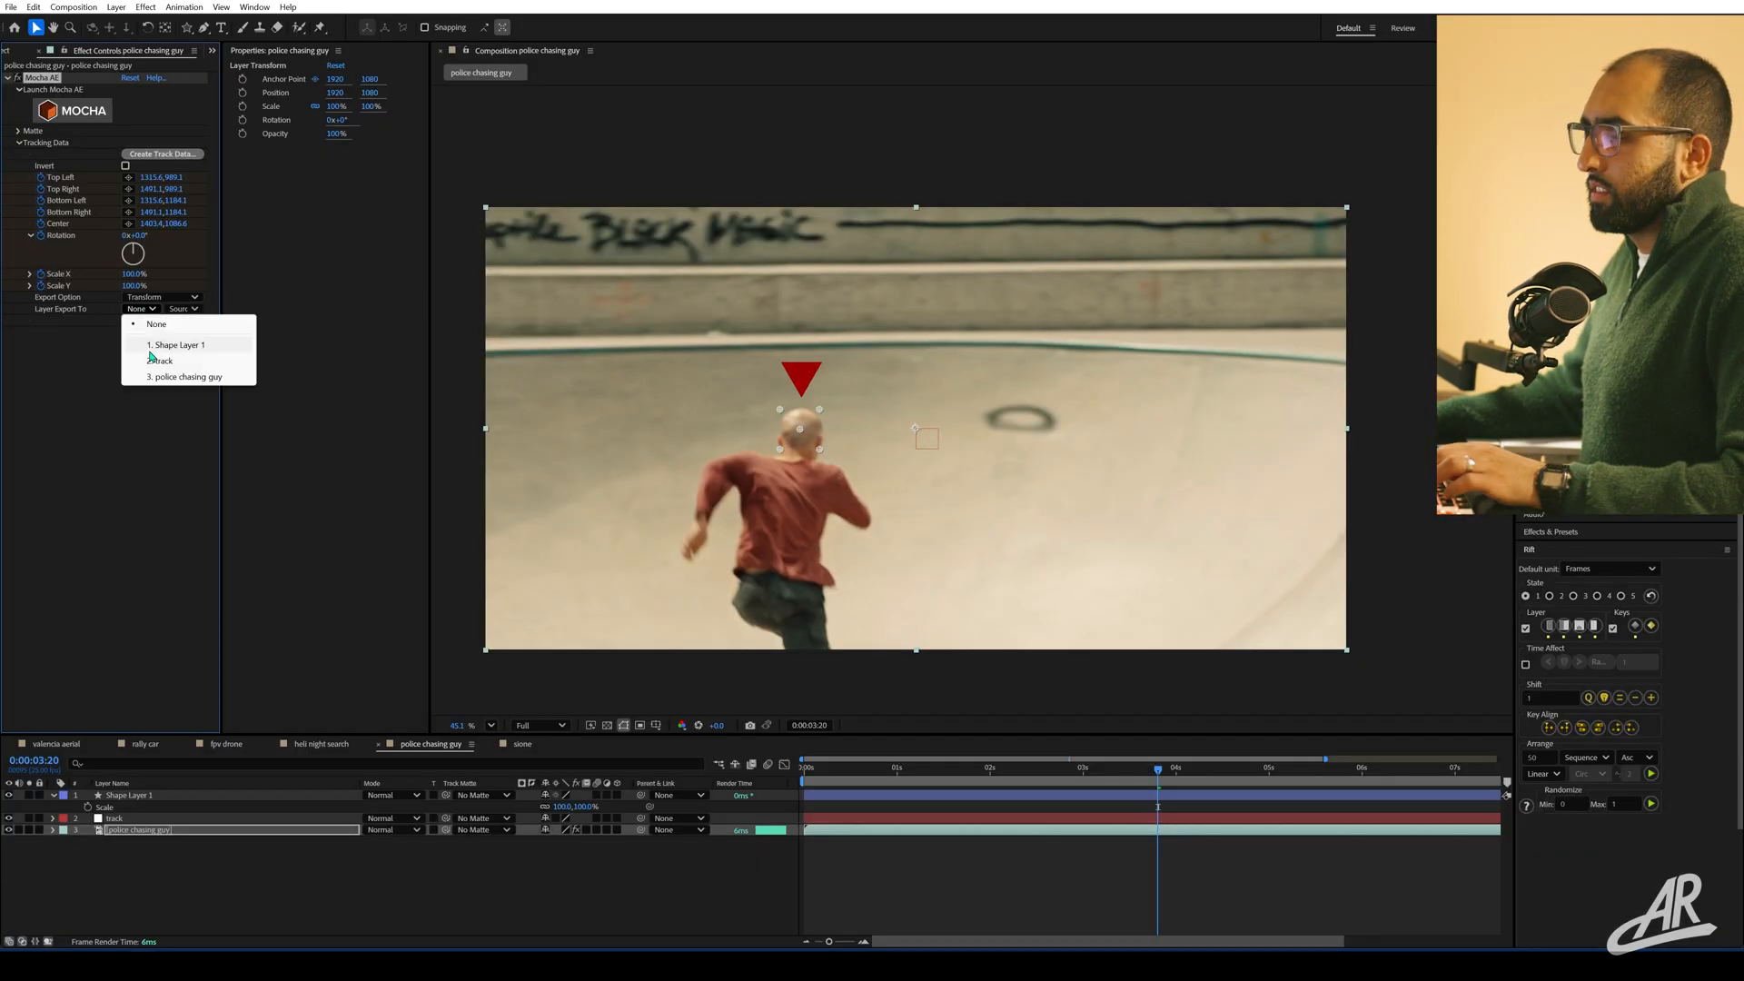
Export the head tracking as Transform to the 'track' layer and parent Shape Layer 1 to it.
click(162, 360)
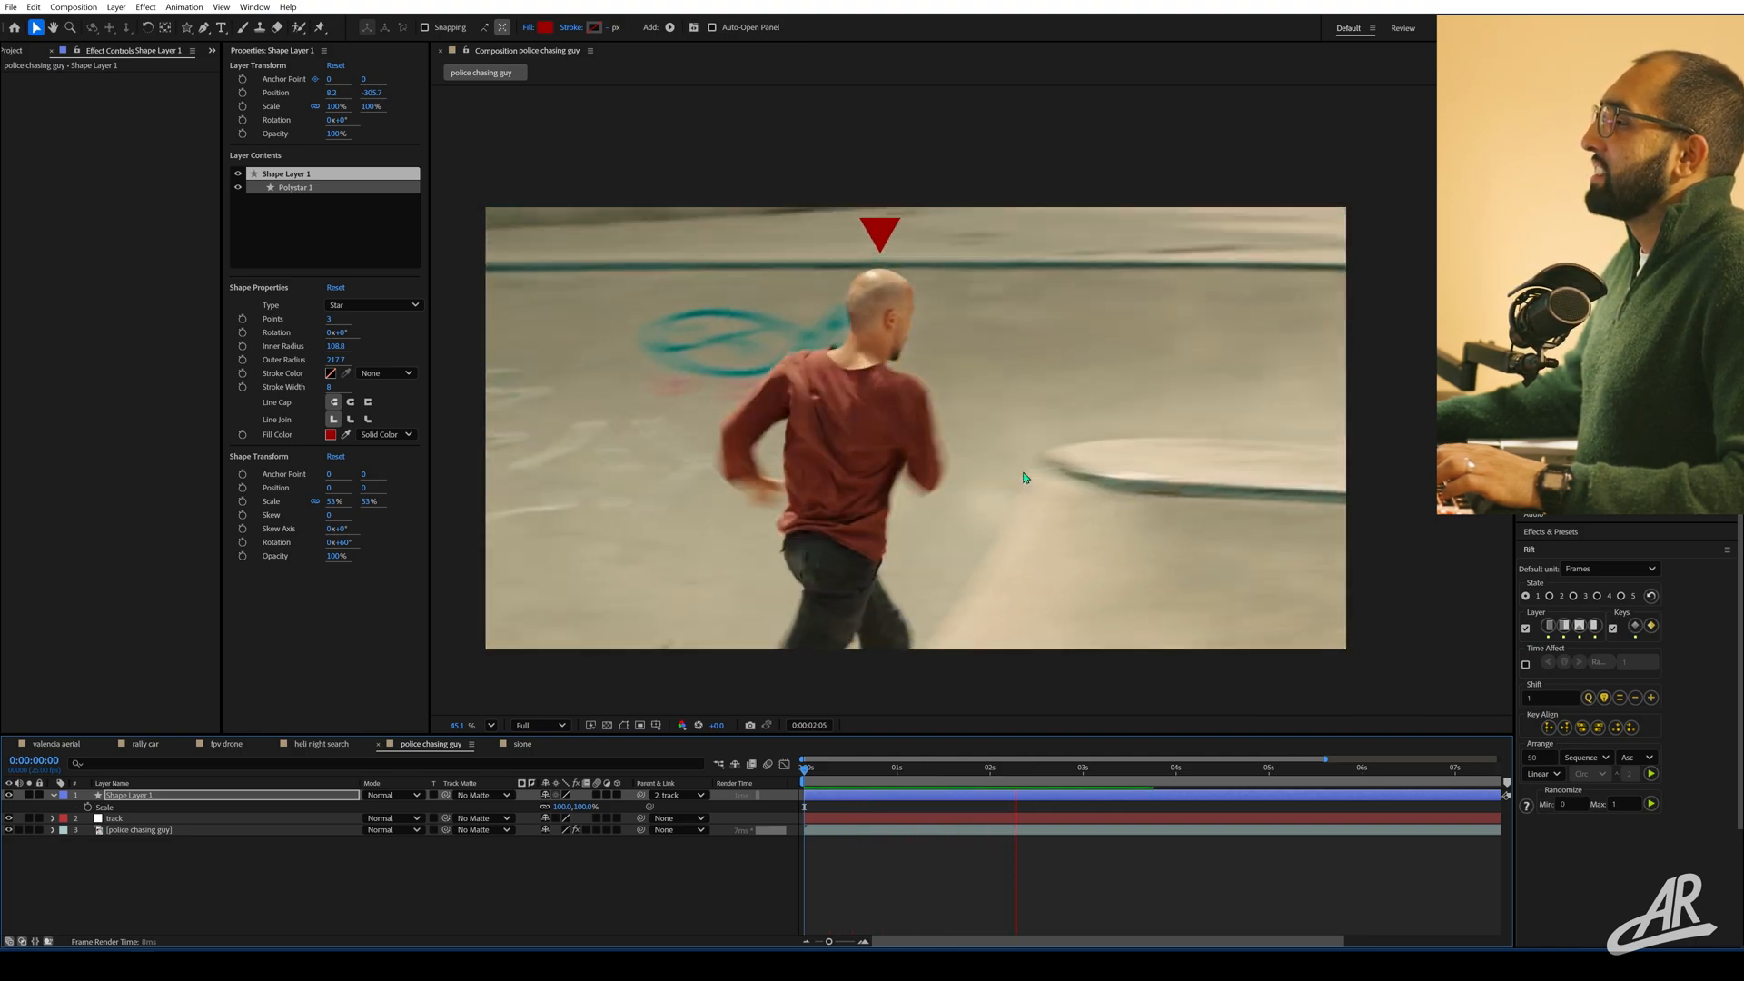
drag(987, 767, 1174, 767)
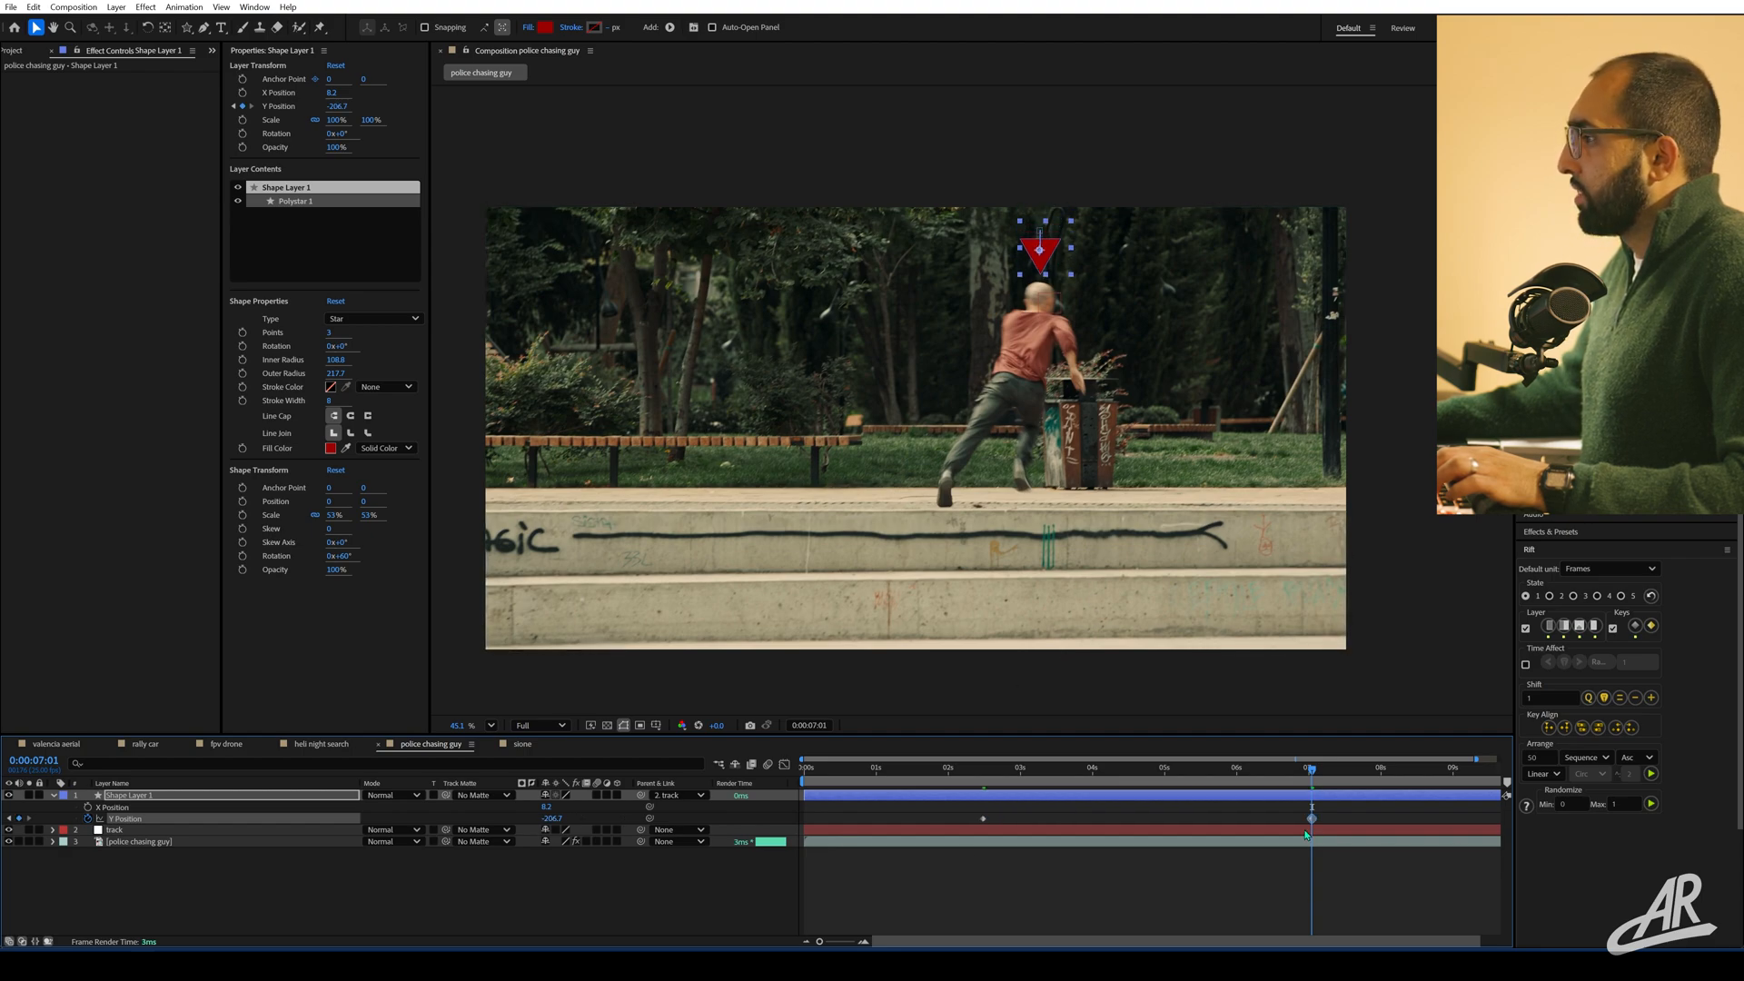
Set a Y Position keyframe holding the red triangle just above the player's head.
click(1044, 792)
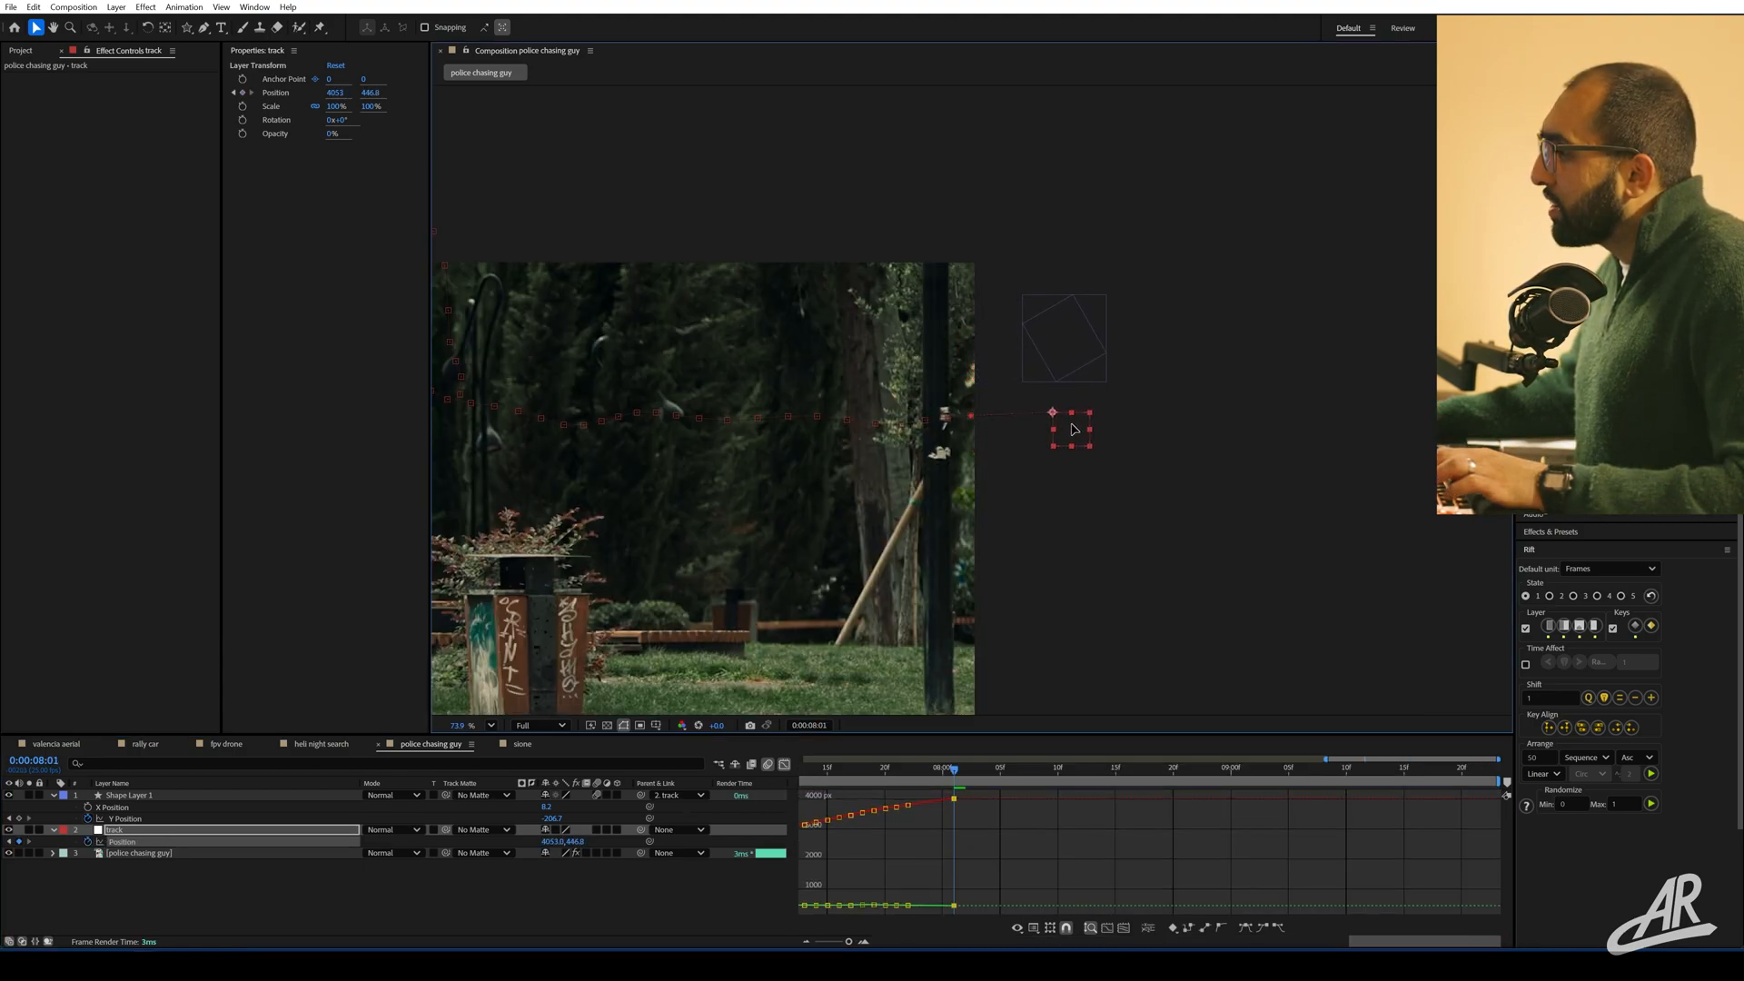
Scrub back to where the player is in frame and zoom the track position graph out.
drag(953, 768, 884, 768)
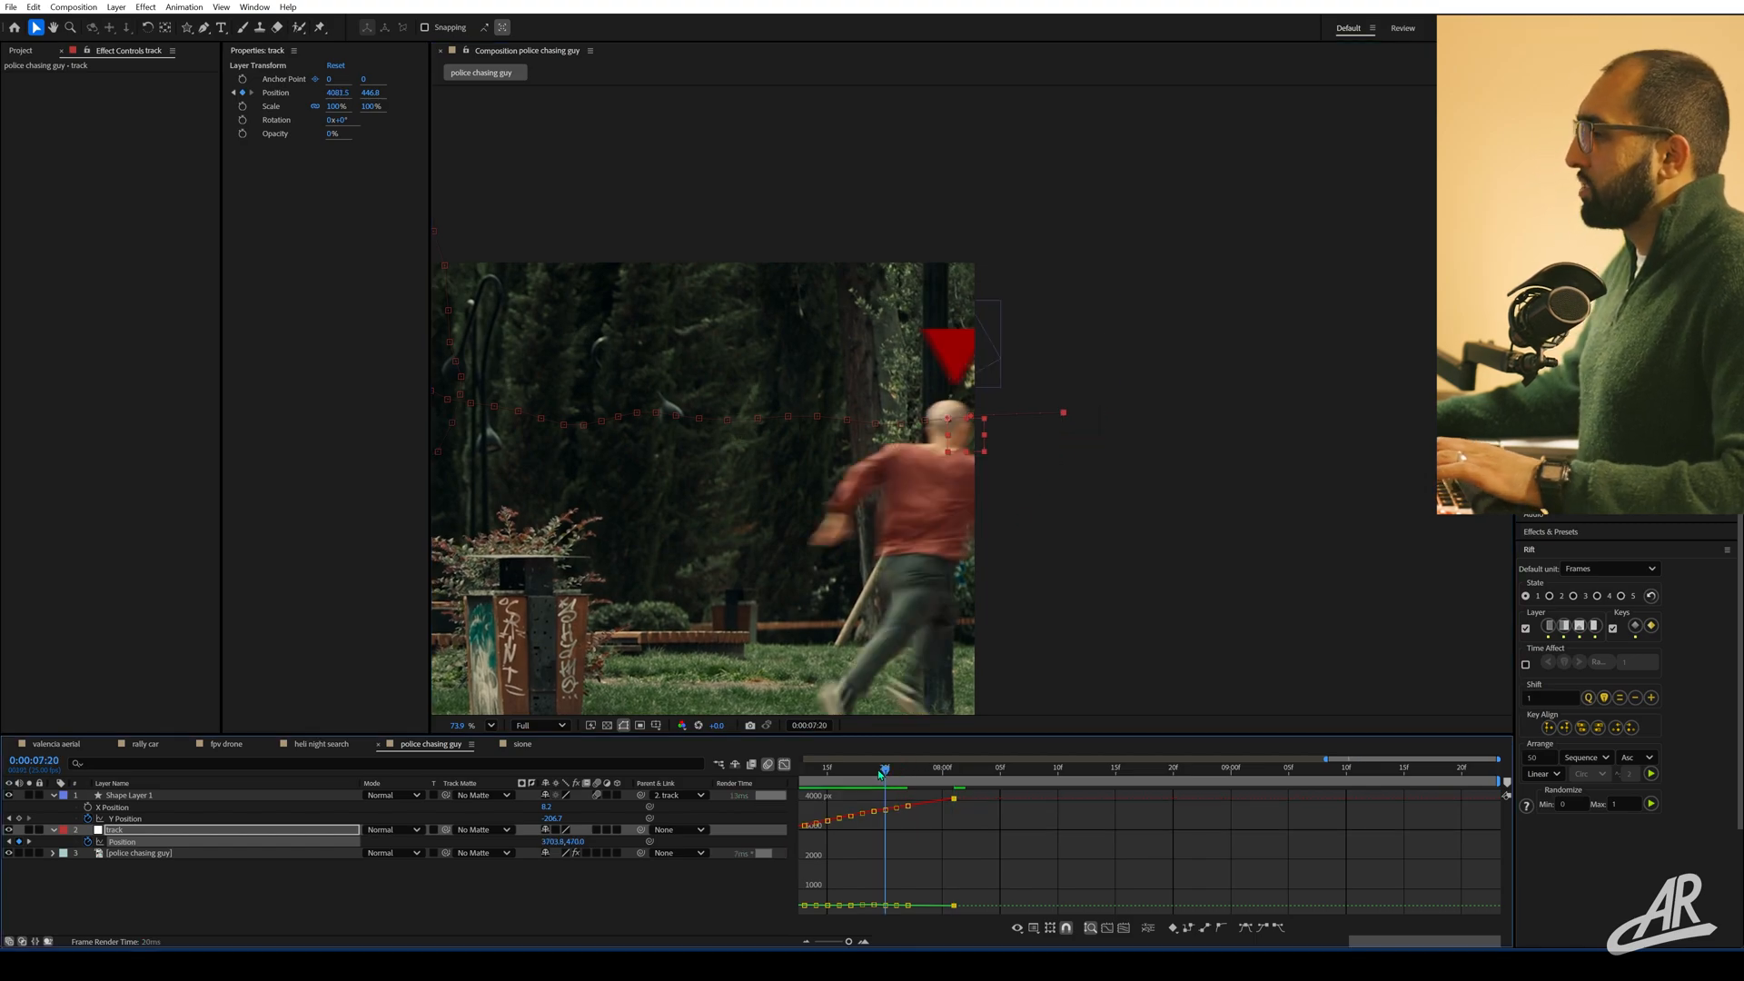
click(1357, 770)
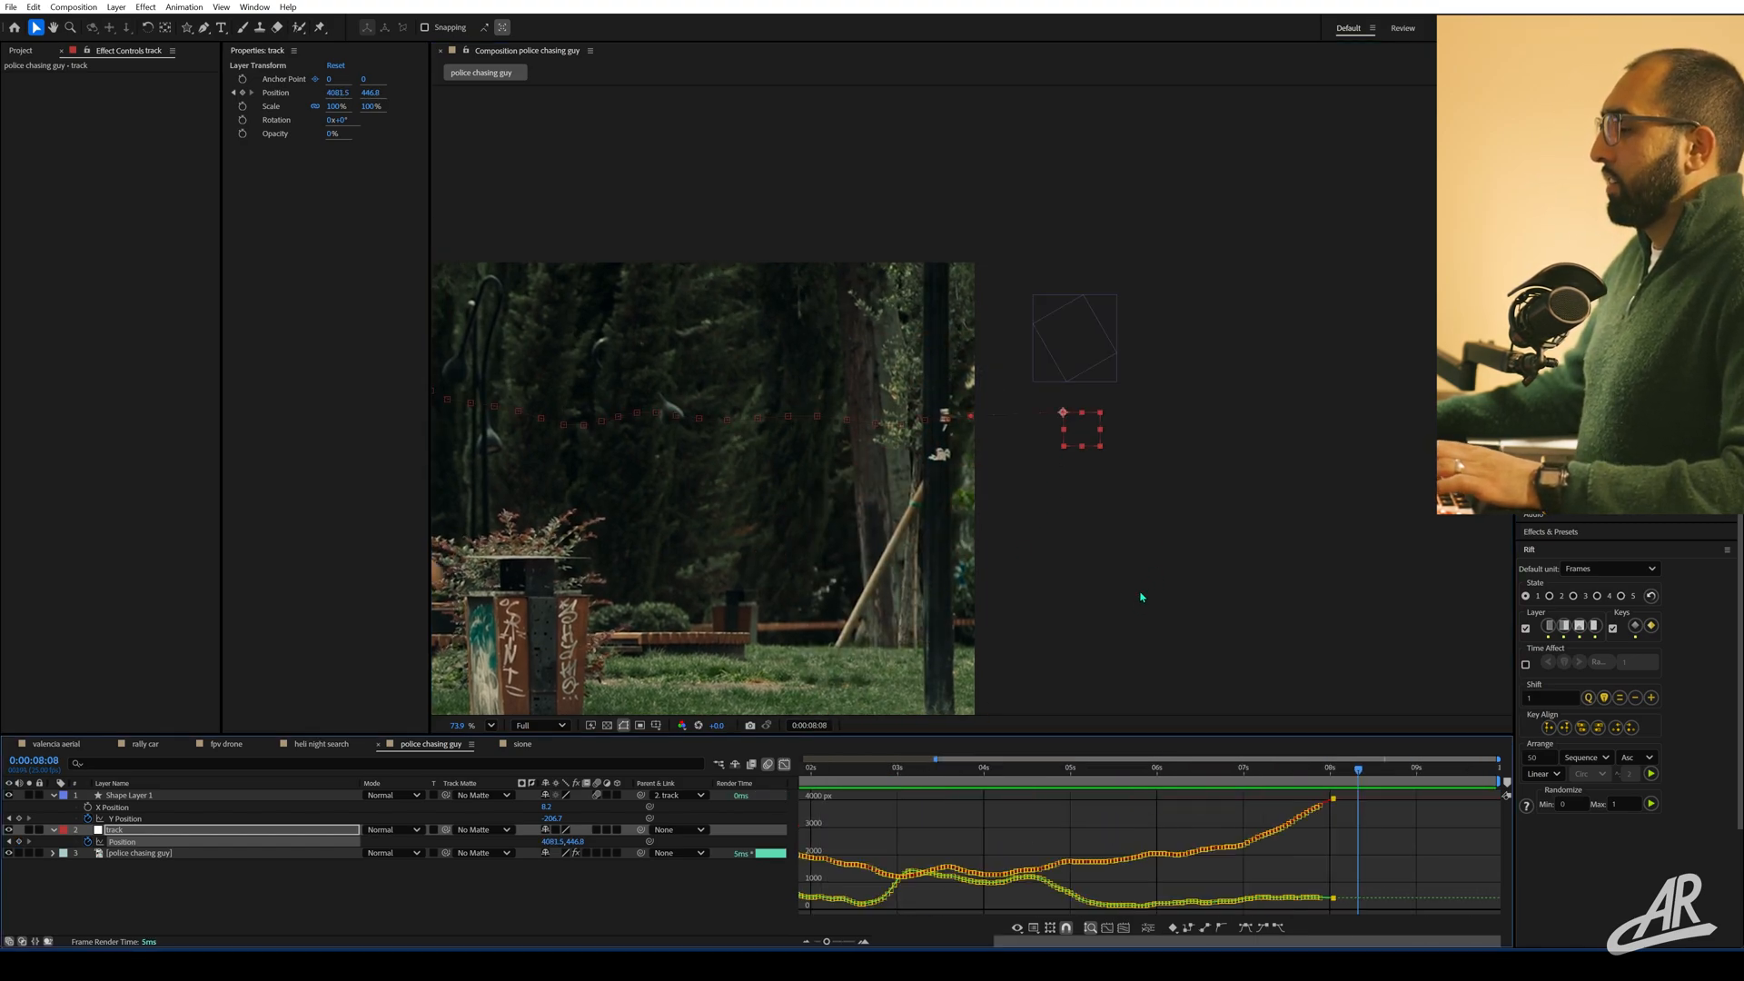
click(522, 743)
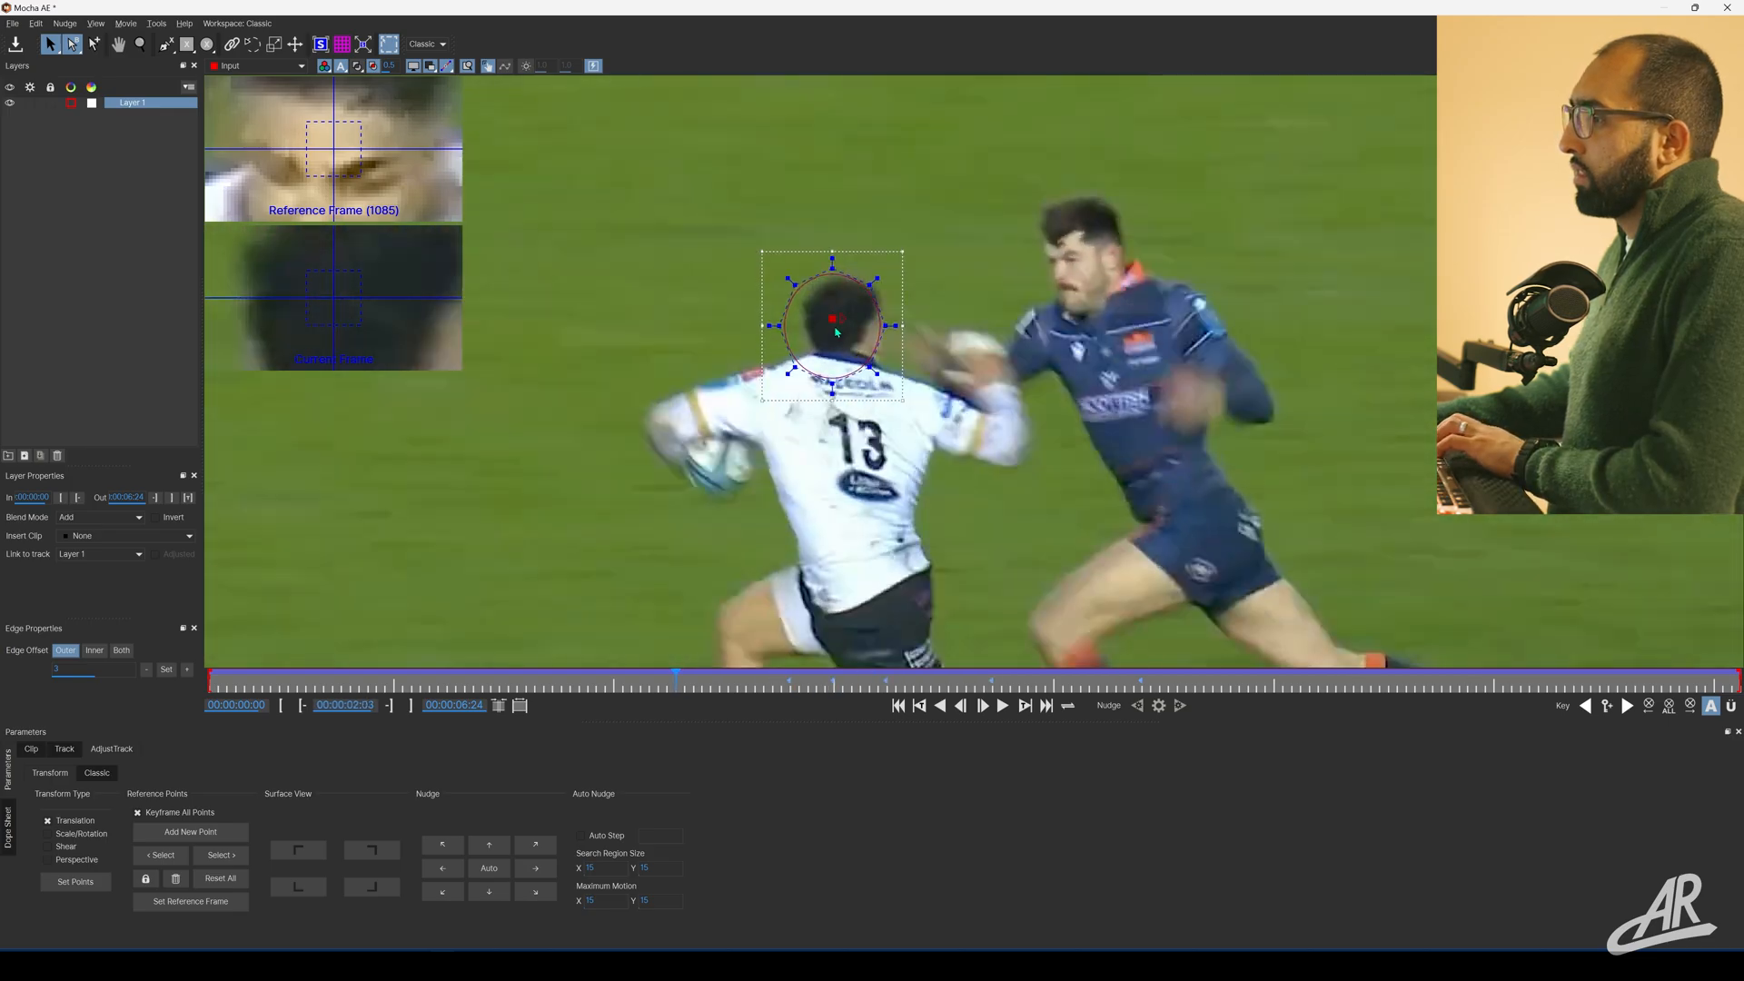
Track the circle spline on player 13's head and return to After Effects.
click(981, 706)
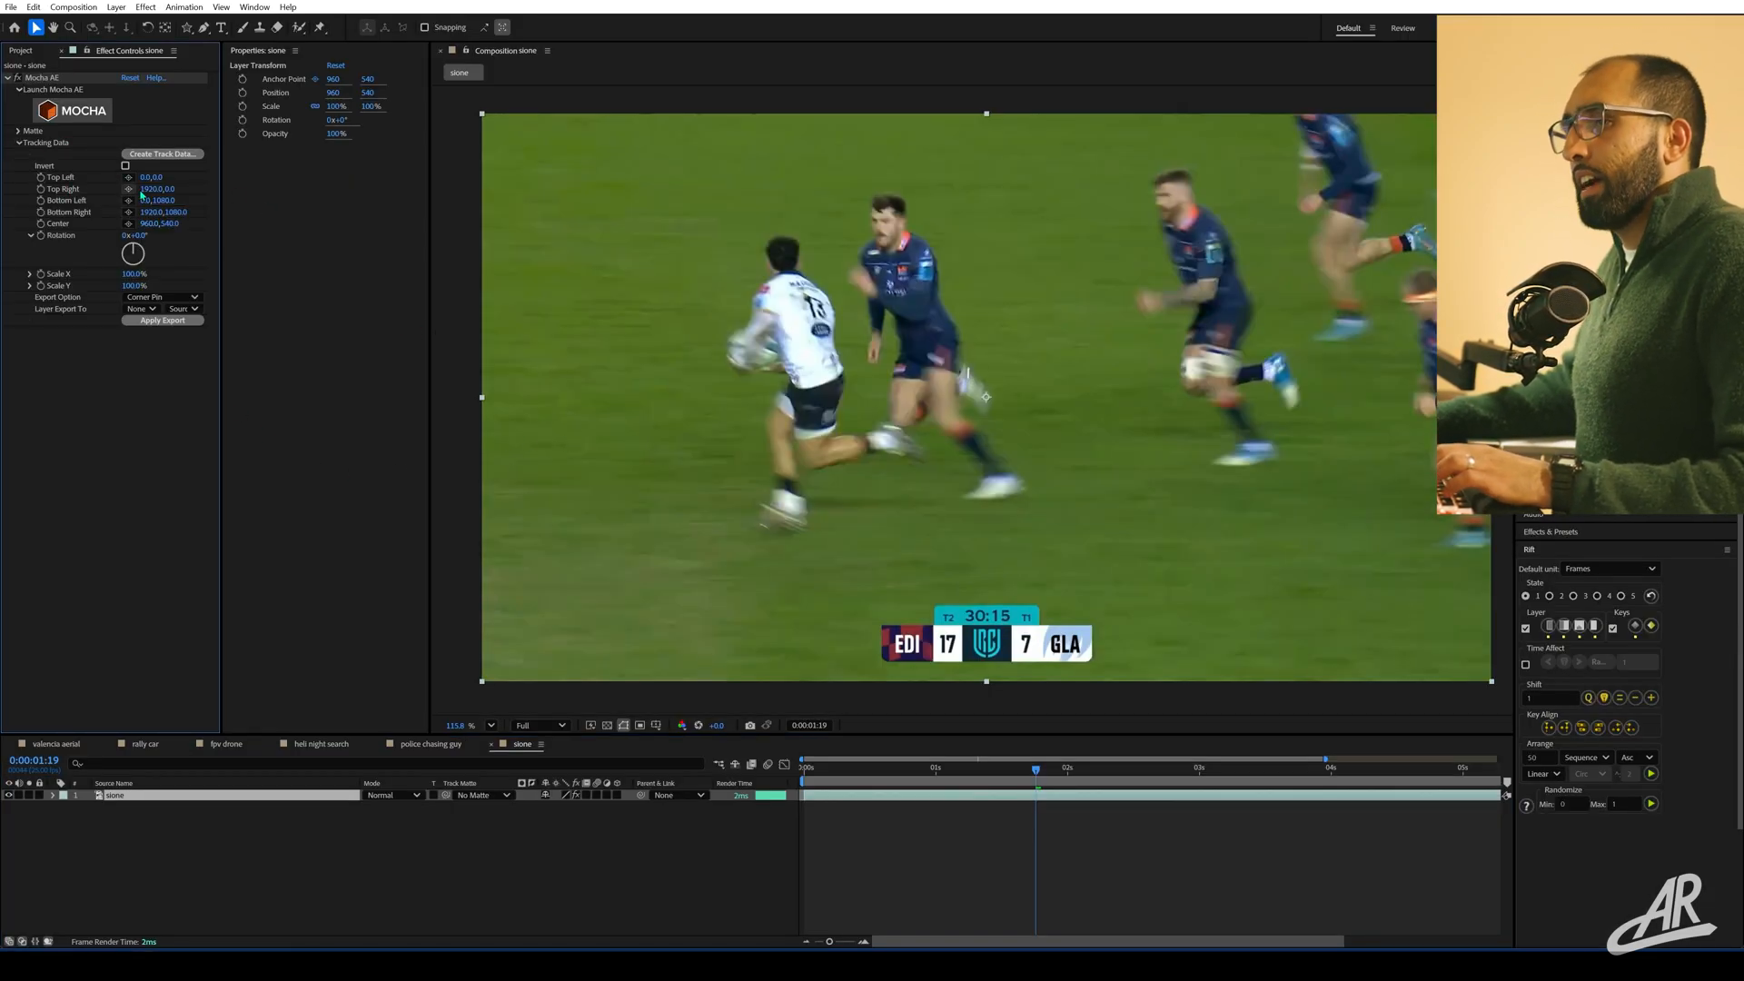
Create the track data and export it as Transform to layer '1. track'.
click(163, 154)
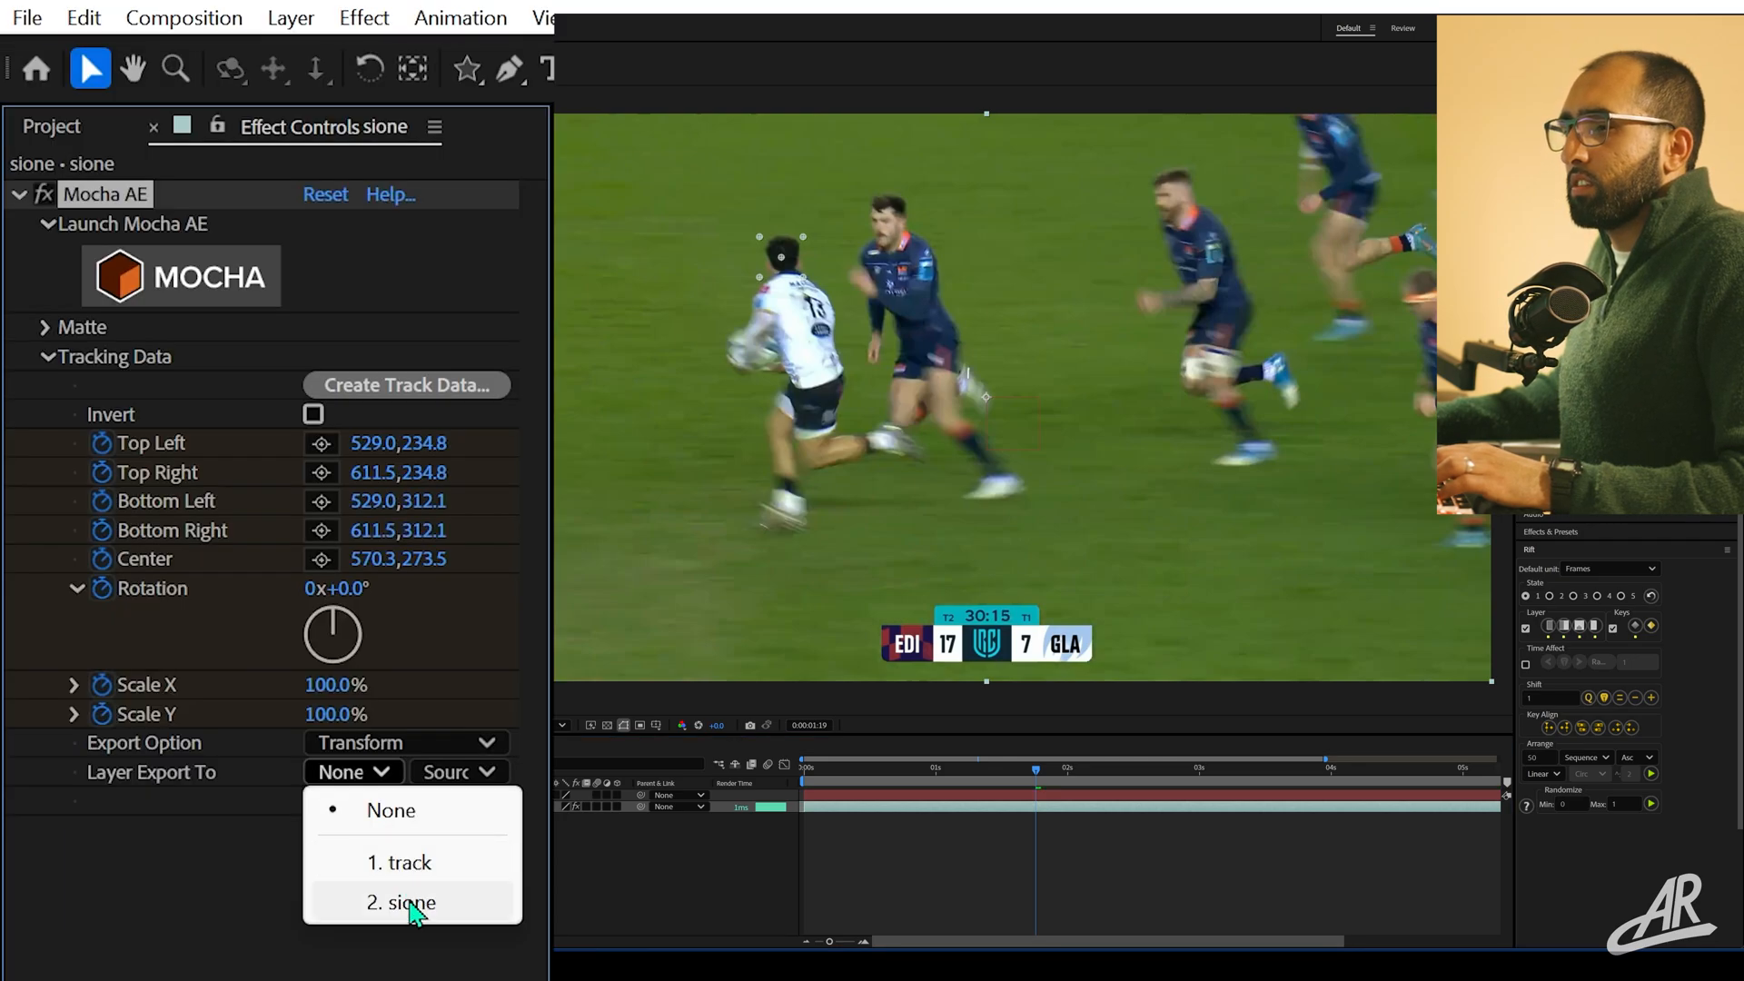
click(401, 863)
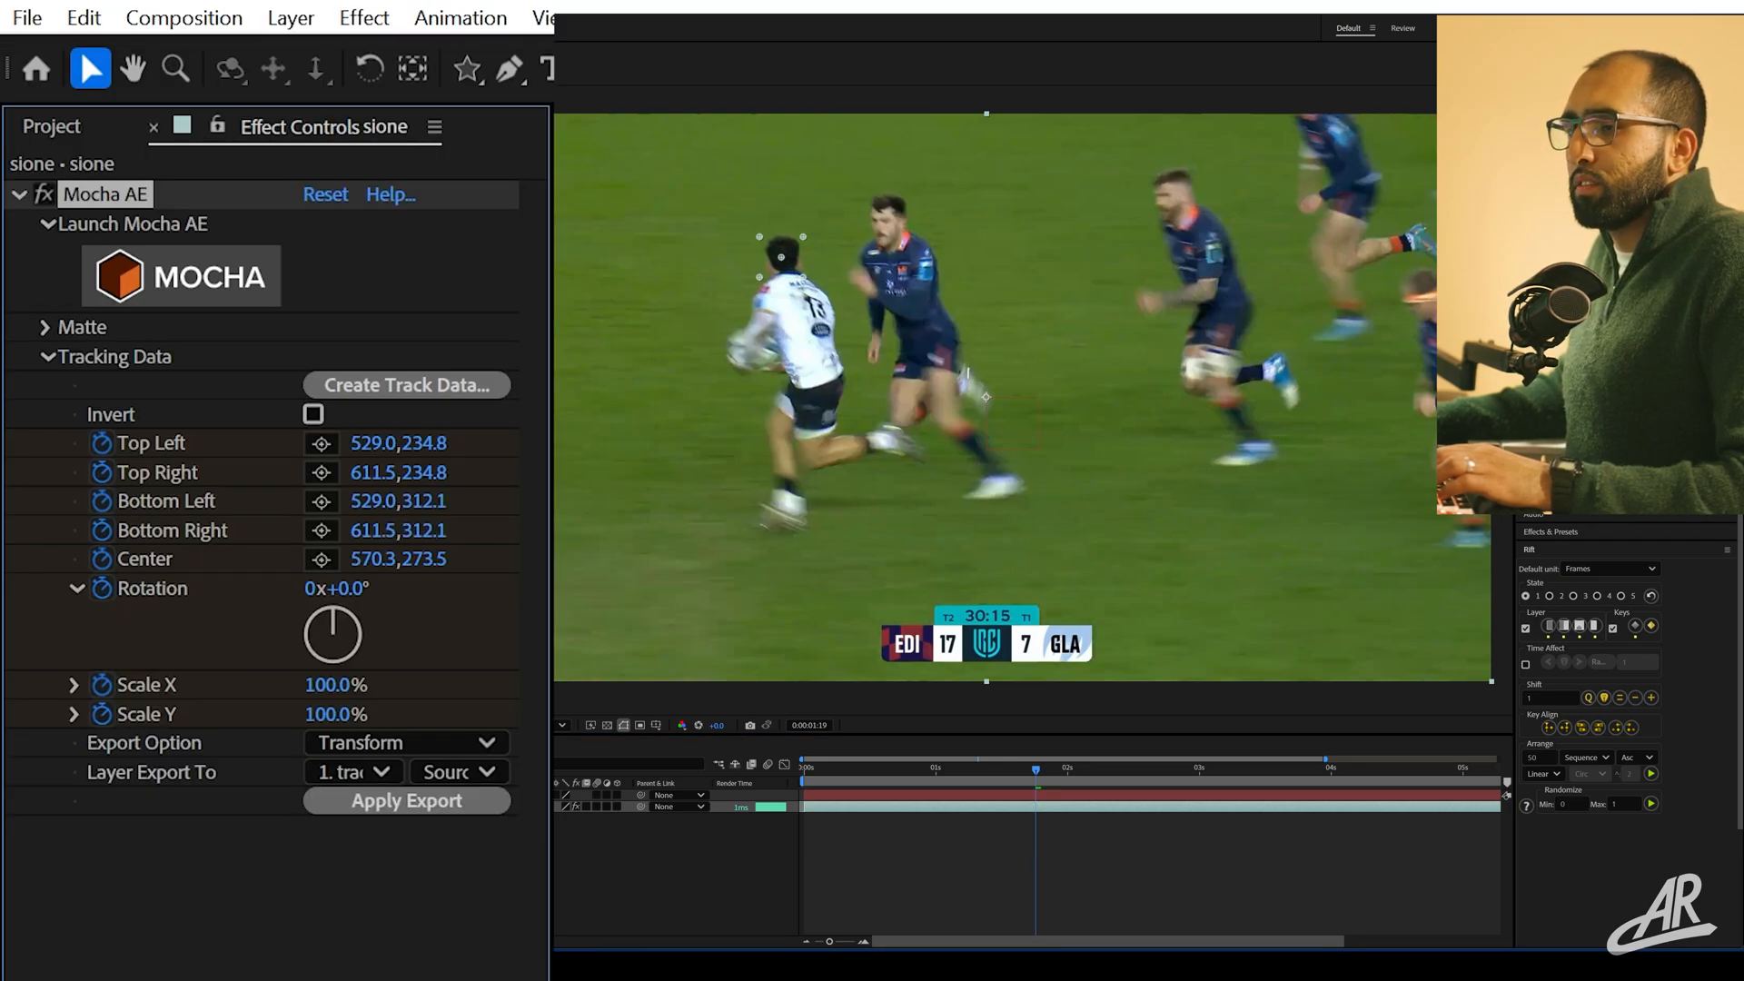